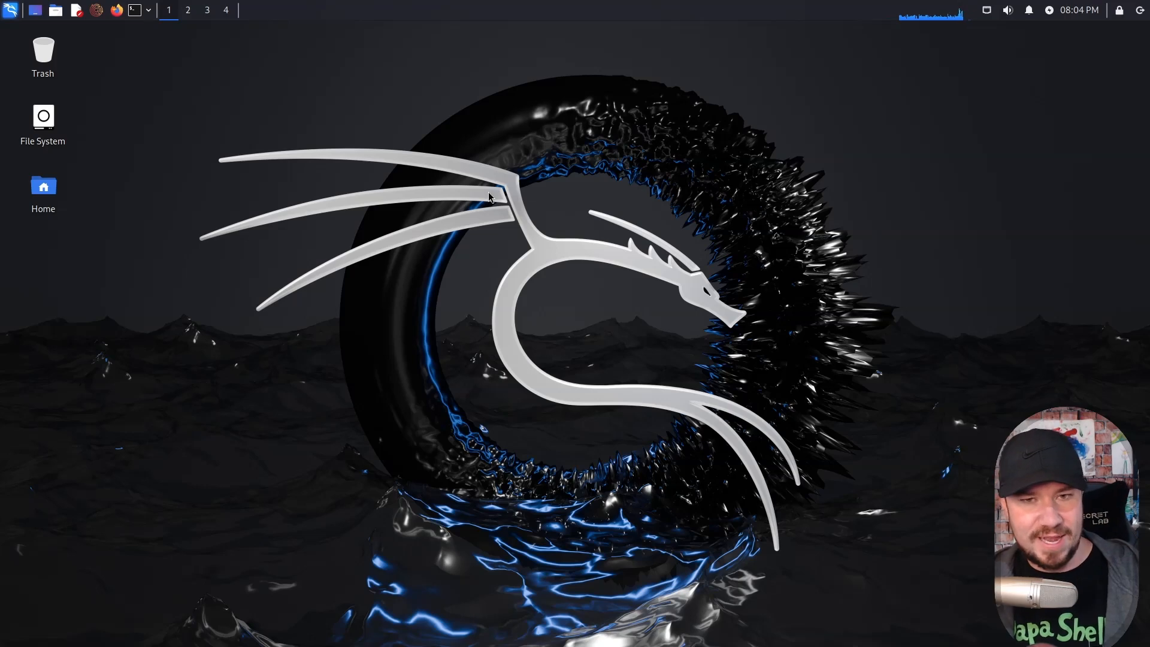
mouse_move(110, 18)
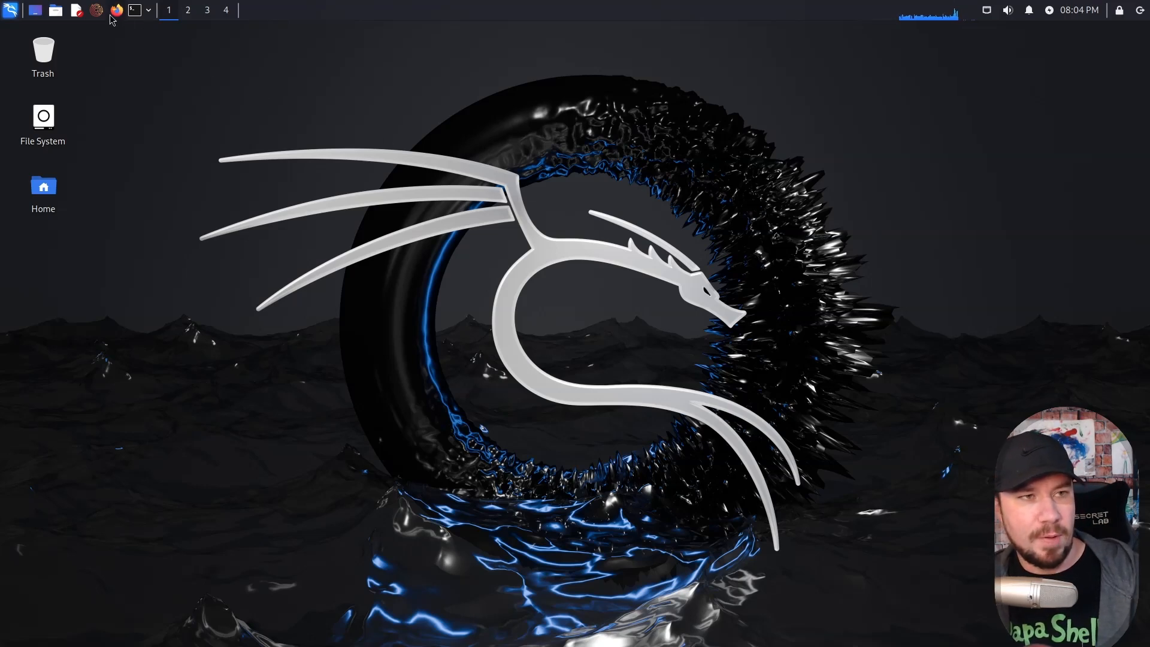
- Launch Firefox and load github.com/RhinoSecurityLabs/GCPBucketBrute
left_click(115, 9)
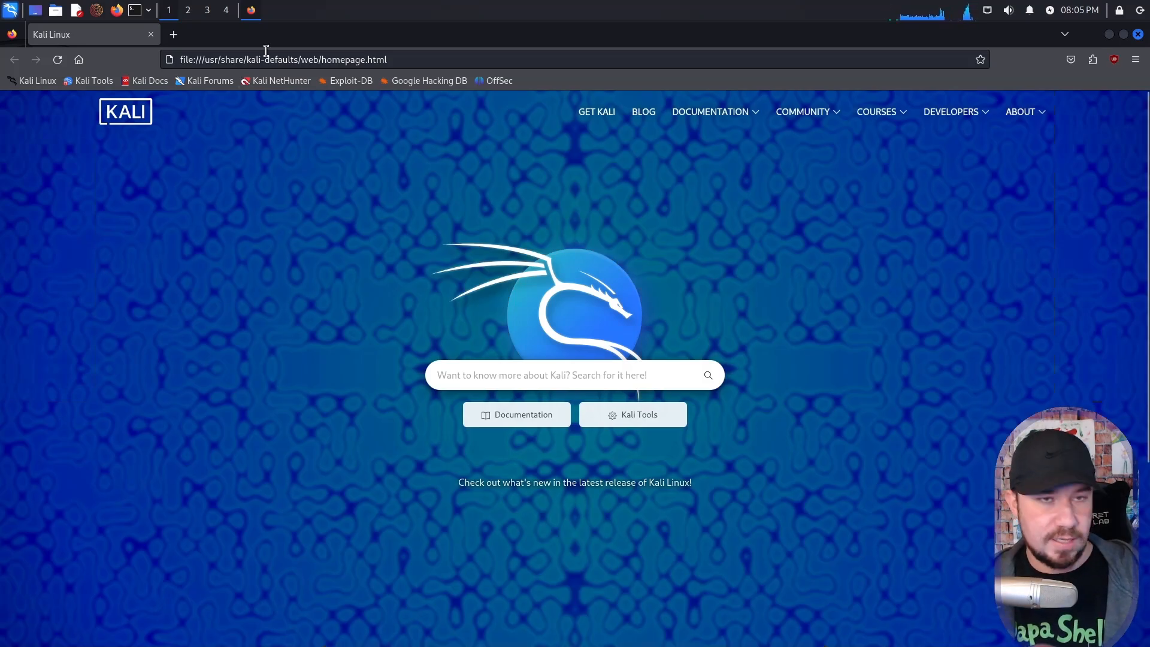
type("https://github.com/RhinoSecurityLabs/GCPBucketBrute")
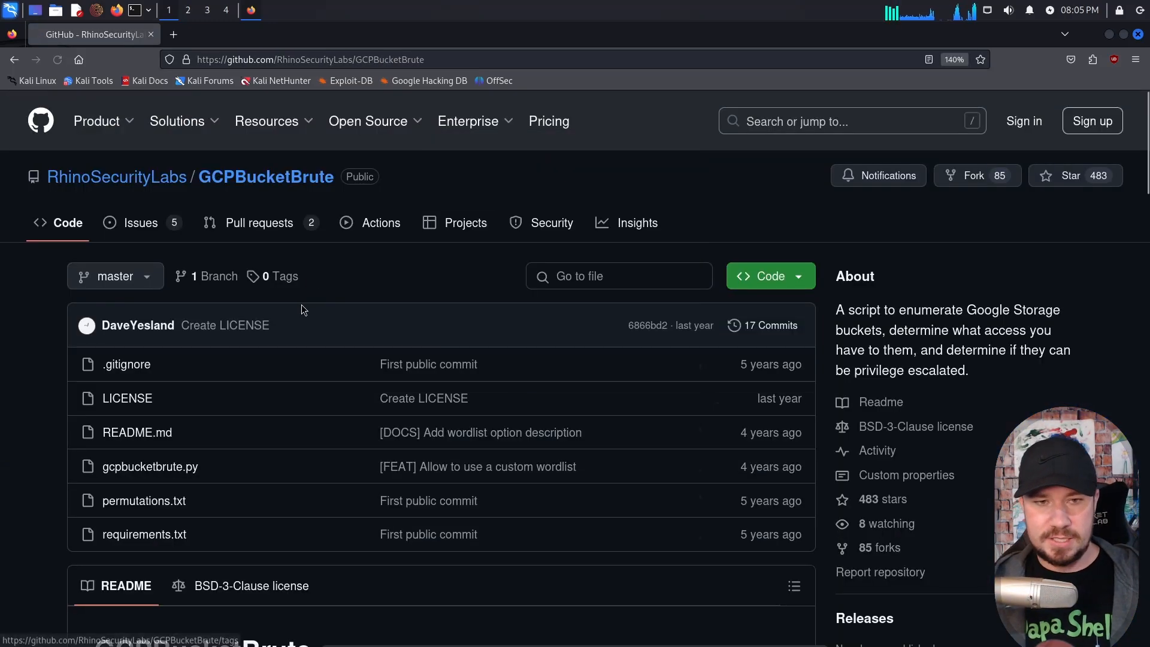
- Scroll the README into view and highlight the phrase about credentials and a keyword
scroll("down", 3)
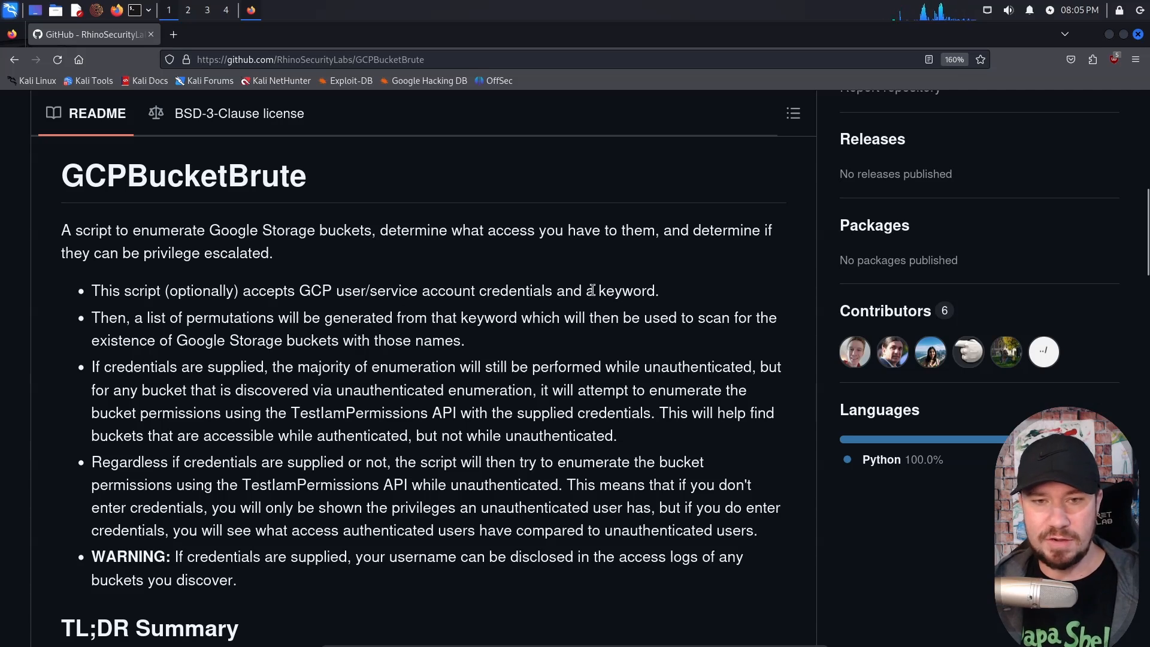
left_click_drag(335, 290, 658, 290)
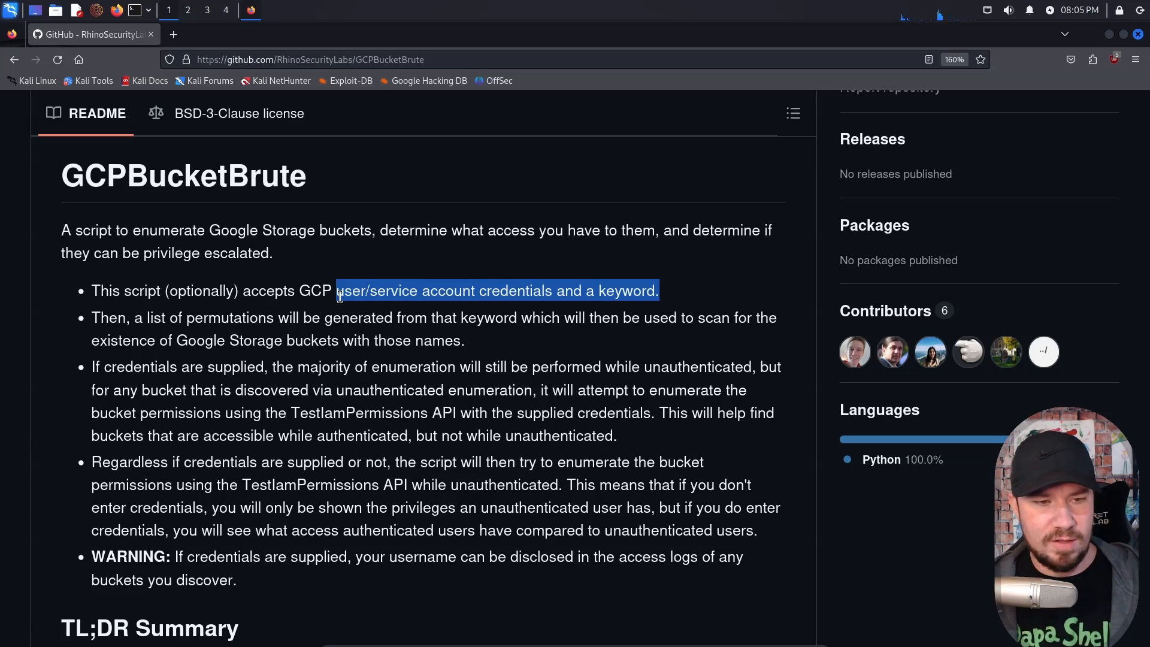
scroll("down", 3)
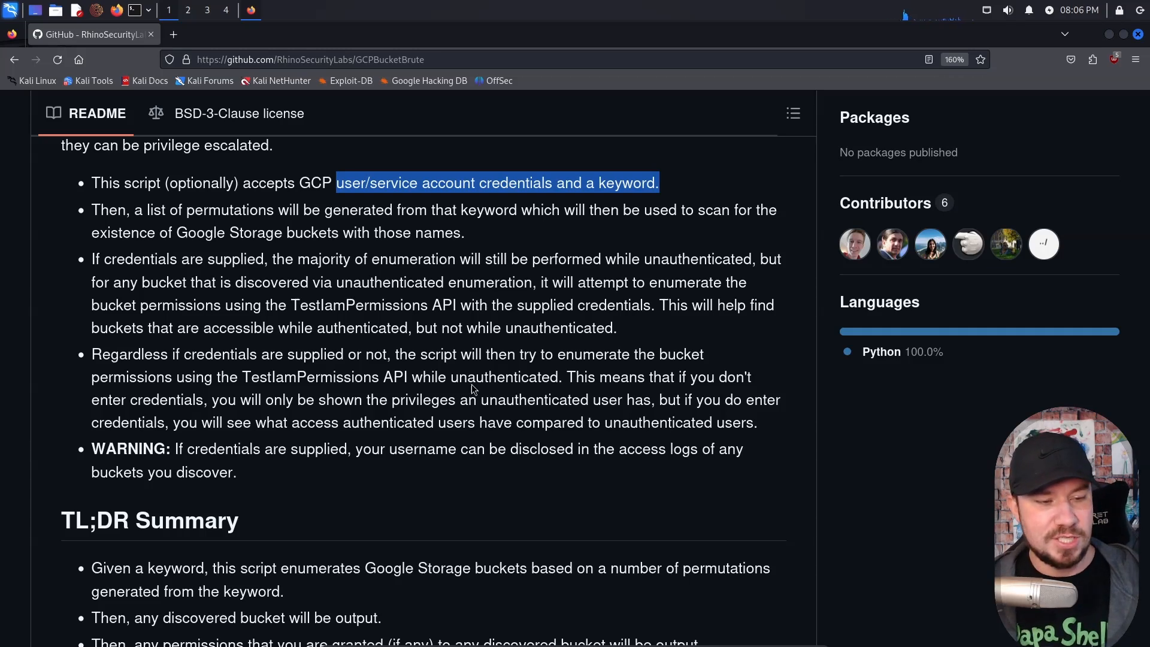
- Review the Usage examples, highlight the '-u' unauthenticated option, and return to the TL;DR and Requirements
scroll("down", 3)
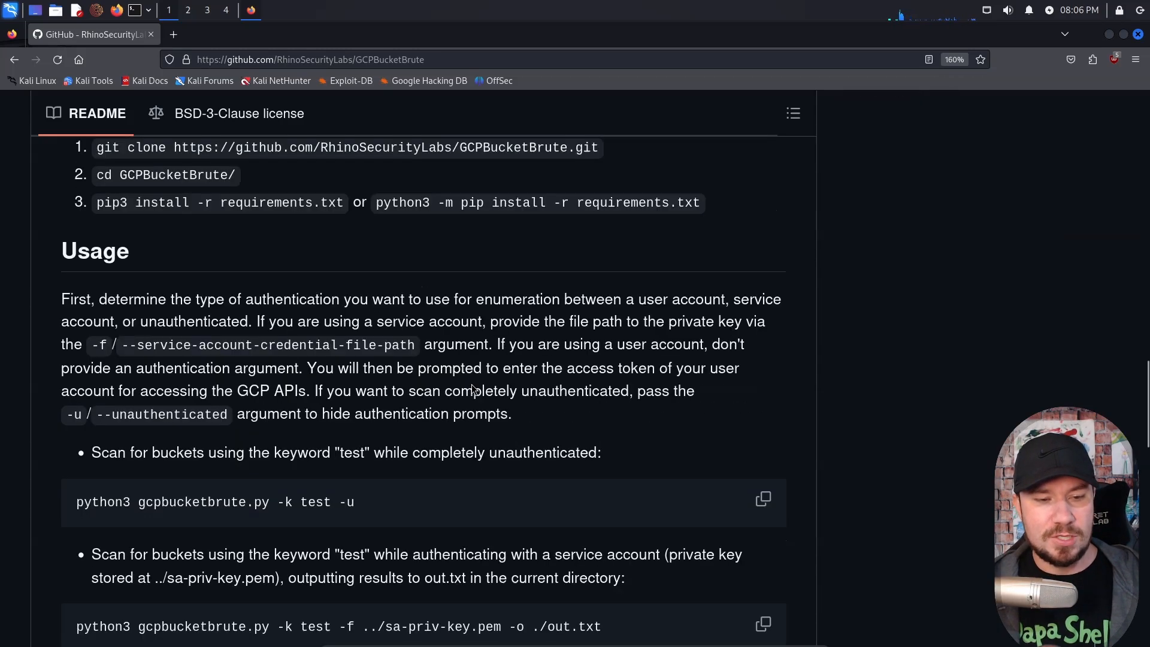
scroll("down", 3)
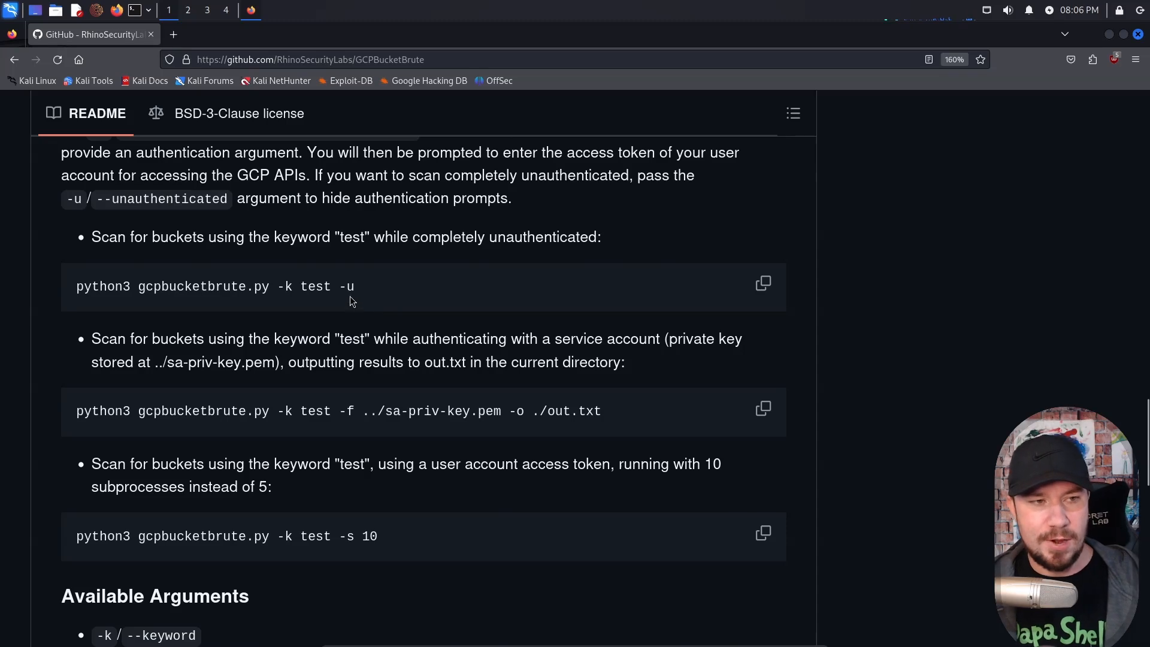
double_click(315, 286)
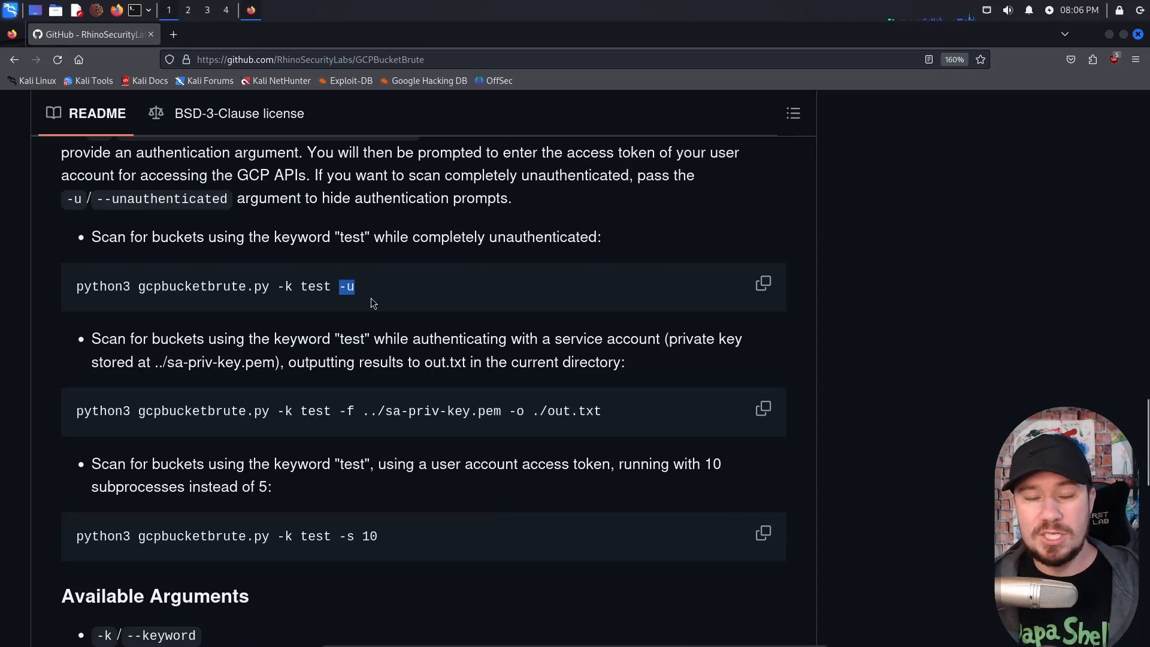
scroll("up", 3)
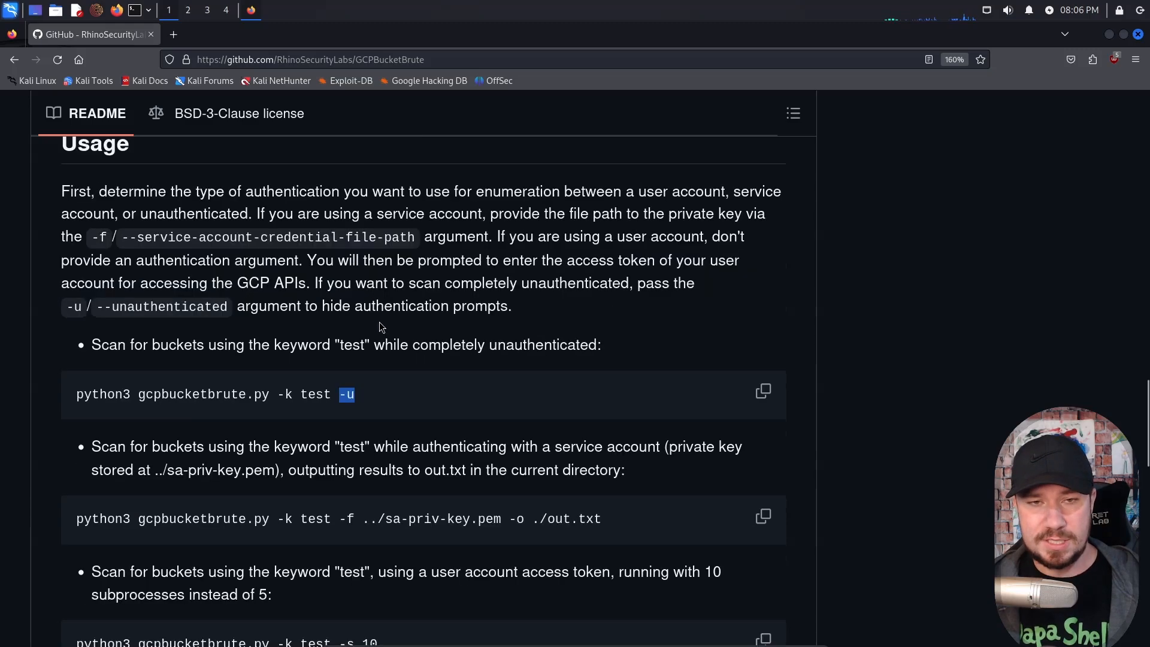
scroll("up", 3)
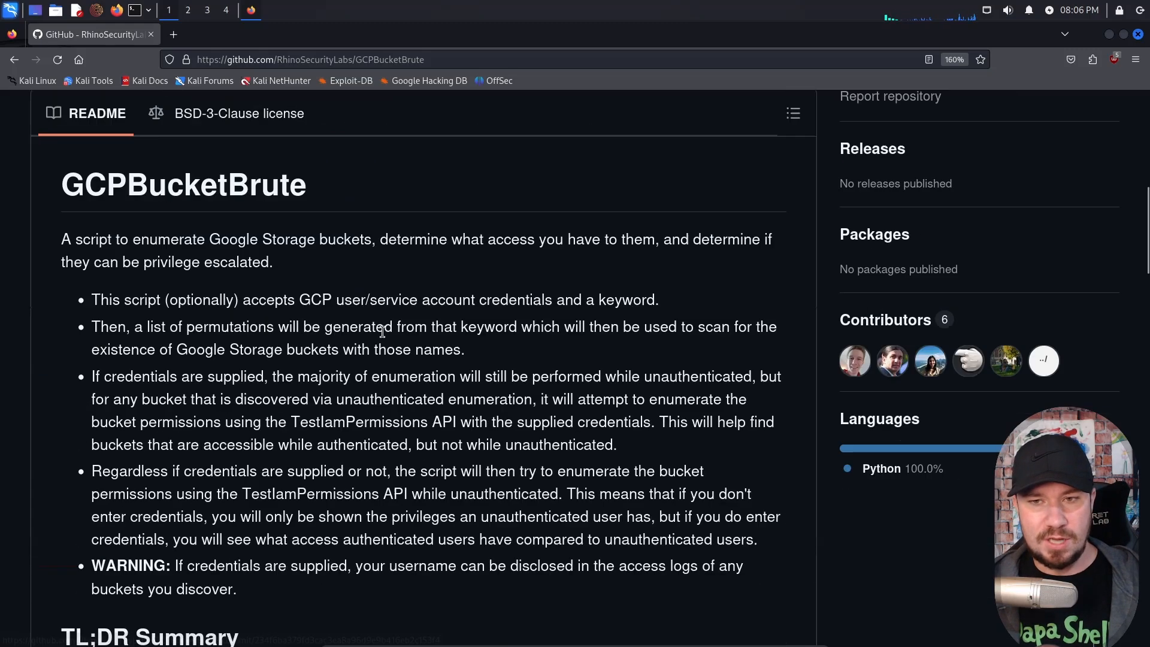
scroll("down", 3)
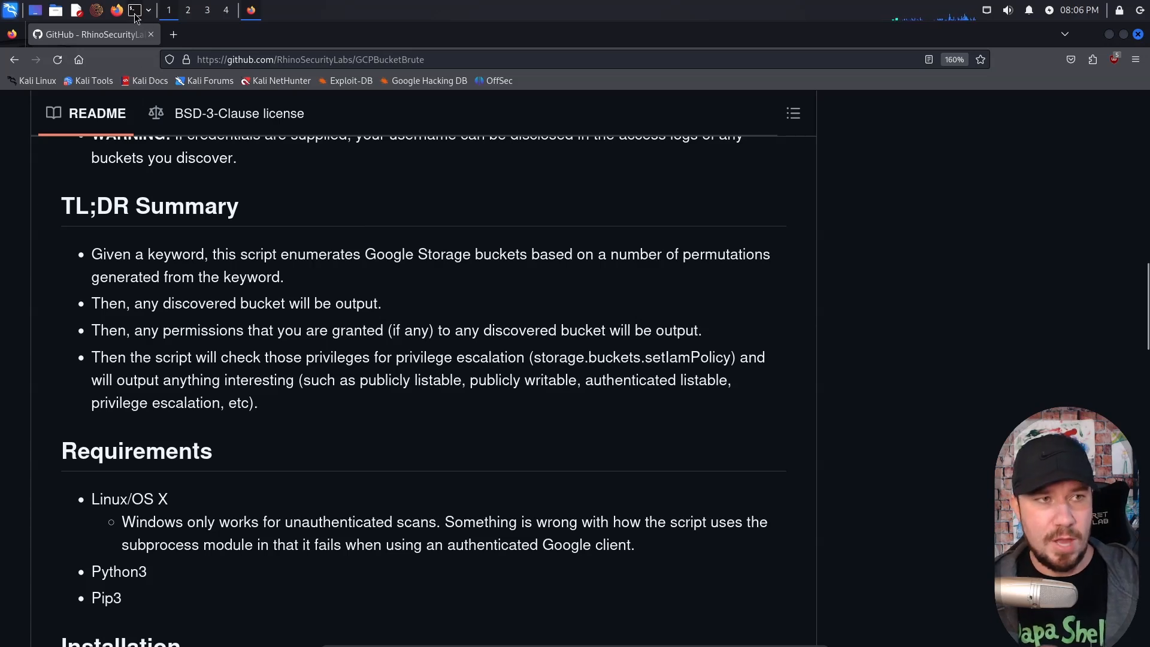
- In a new terminal, clear the history file and create the myenv virtual environment with python3 -m venv
left_click(133, 10)
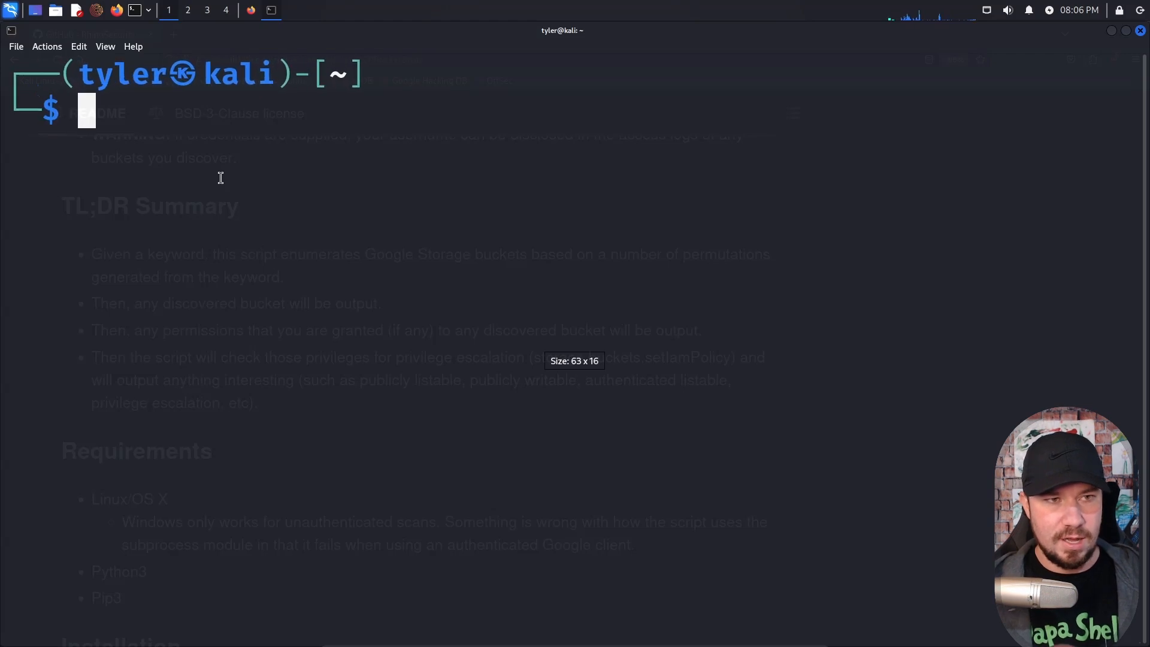
type("printf \"\" > $HISTFILE")
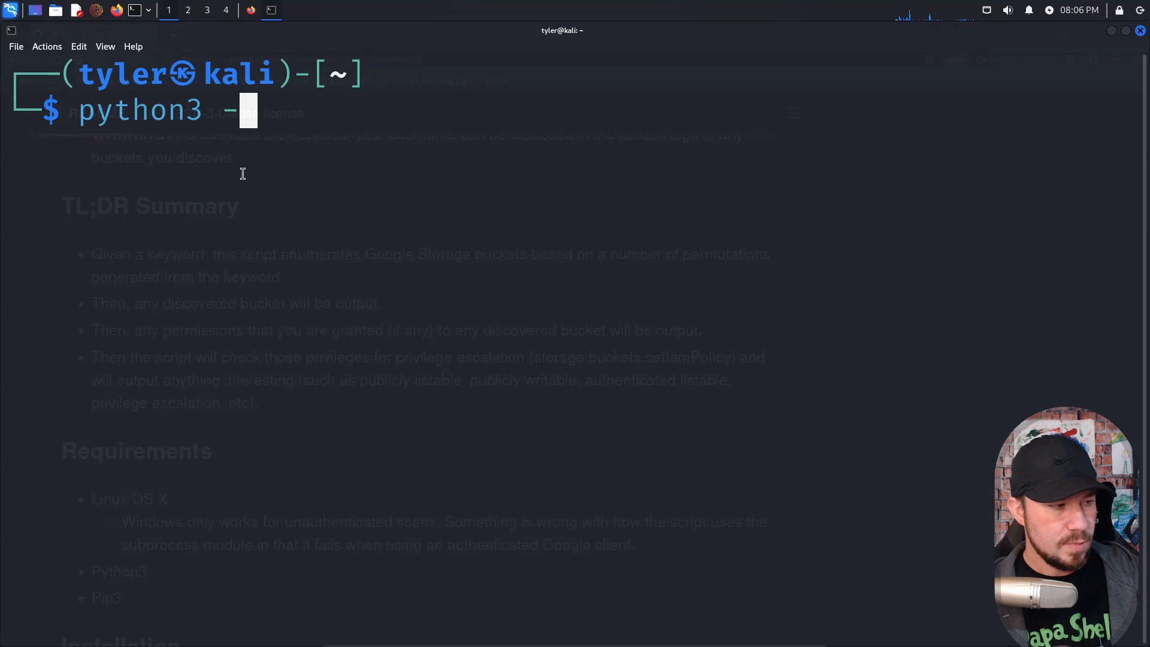
type("m venv")
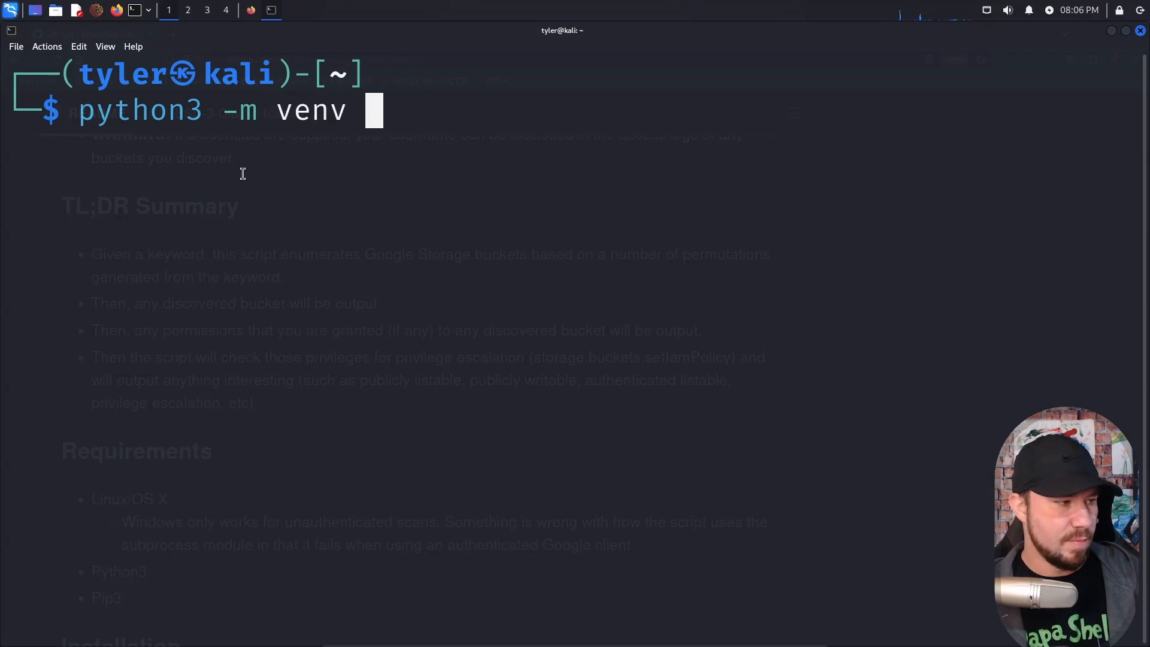
type("./")
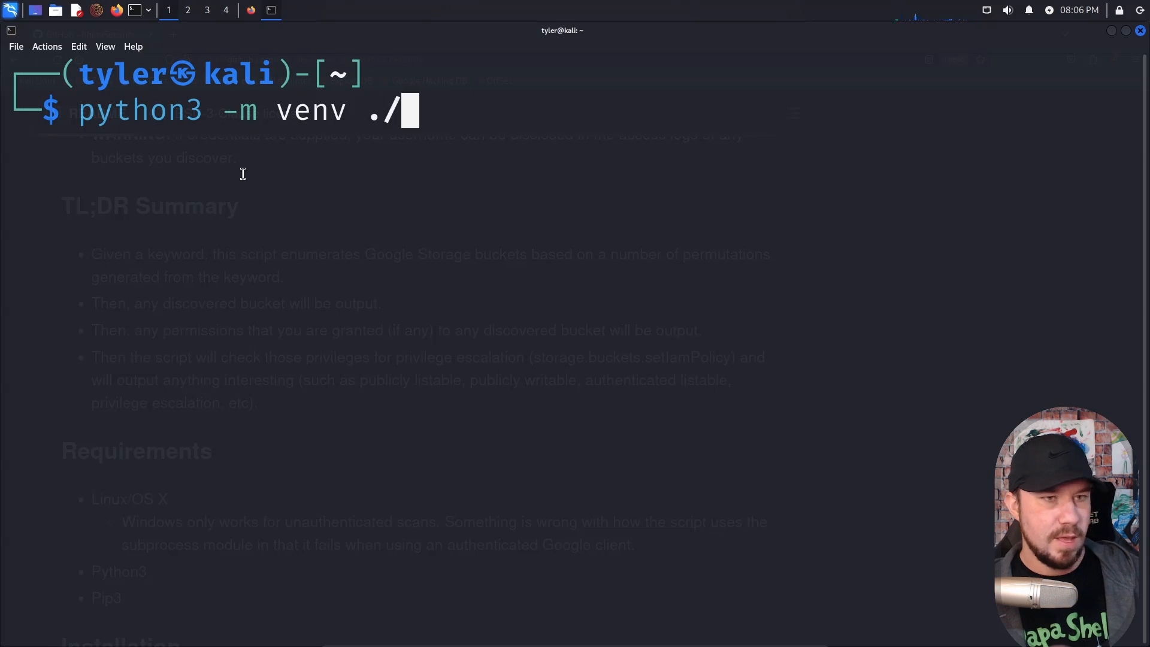
type("myenv")
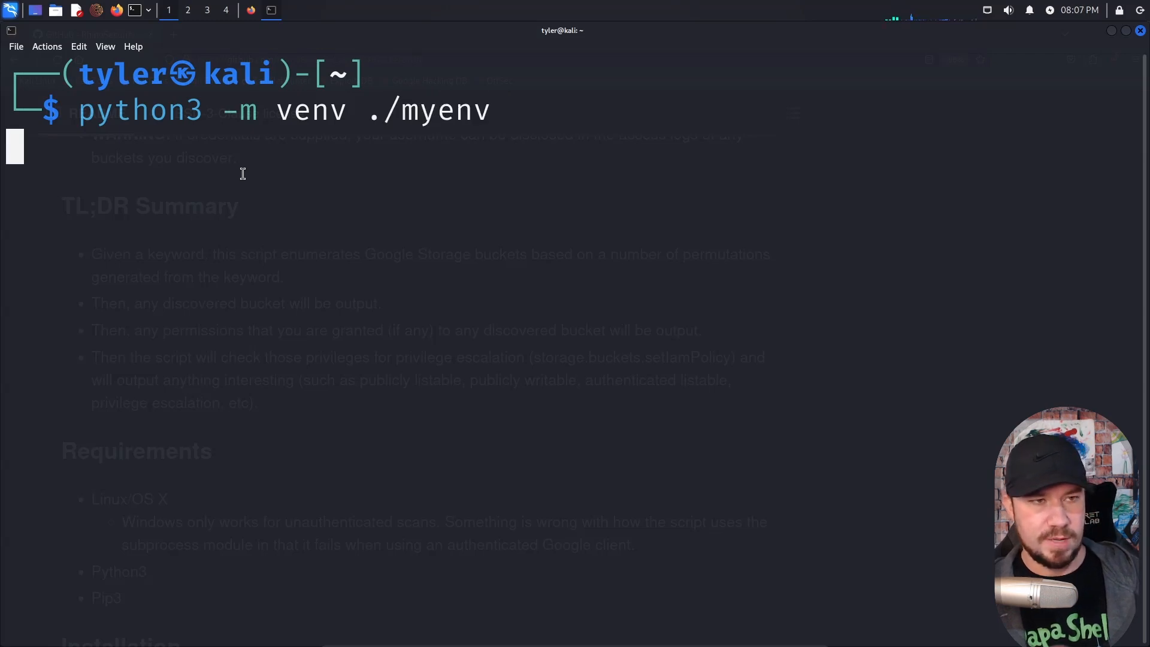
key("Return")
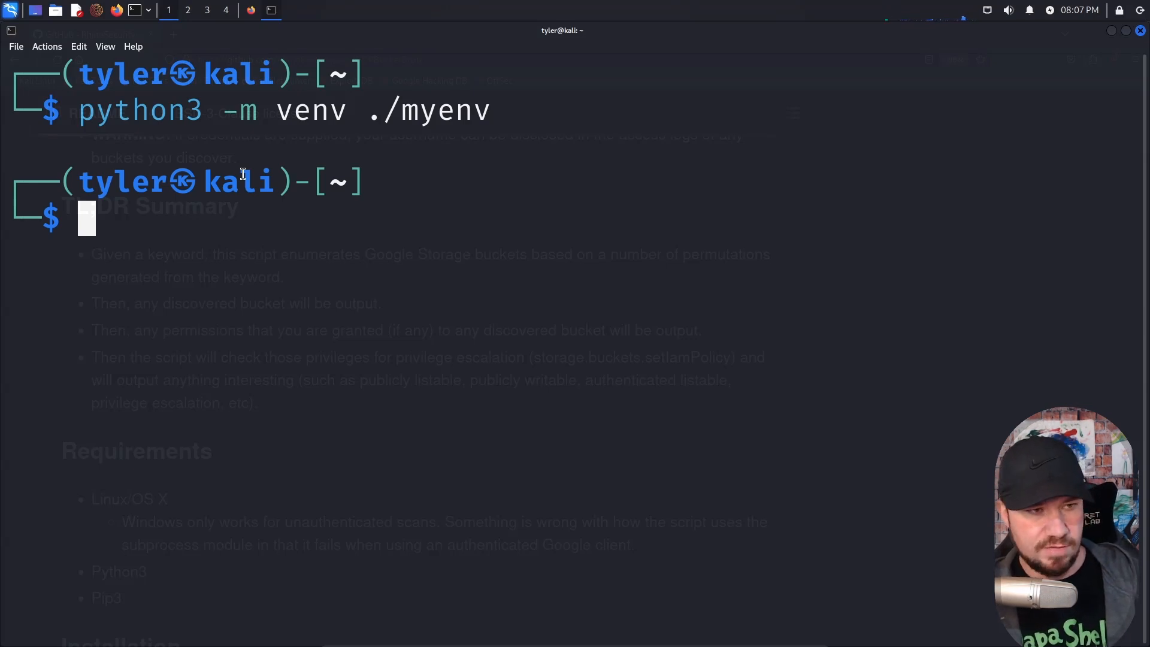
- Activate myenv with source, move into the gcp folder and list its contents
type("source myenv/bin/activate")
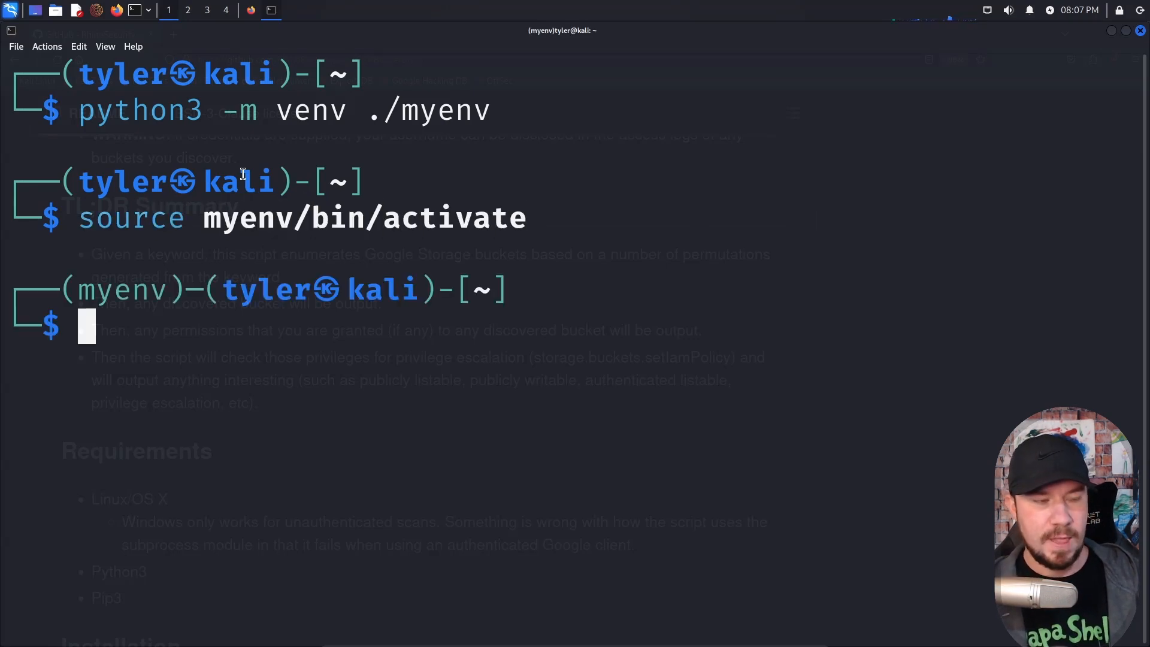
double_click(125, 289)
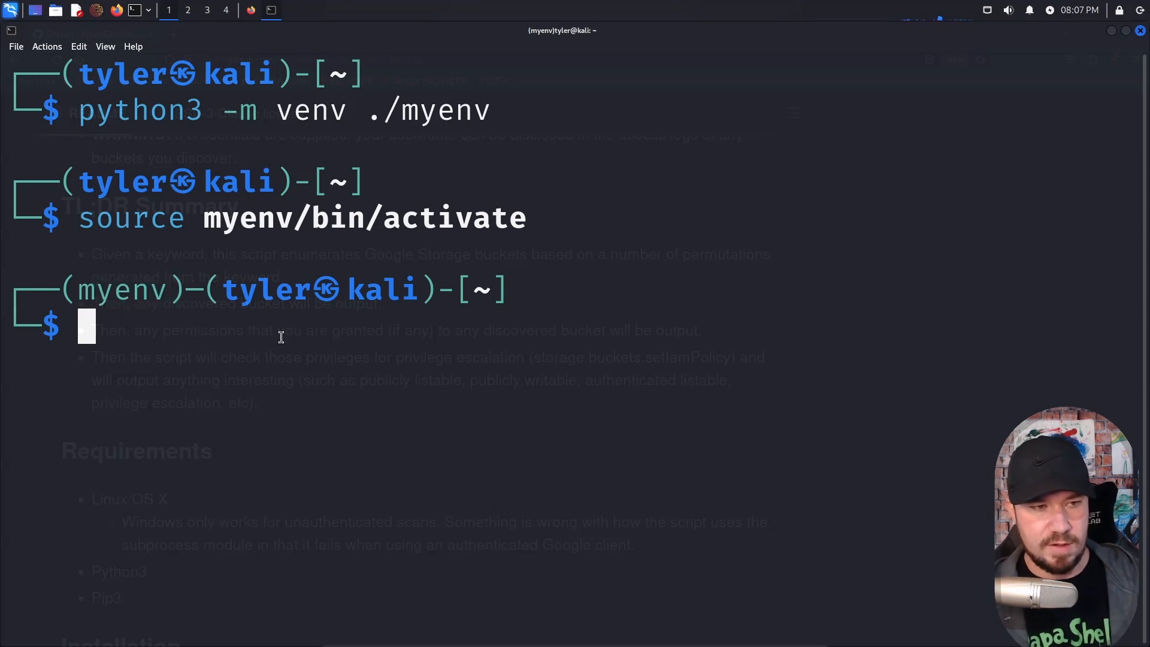
type("cd gcp")
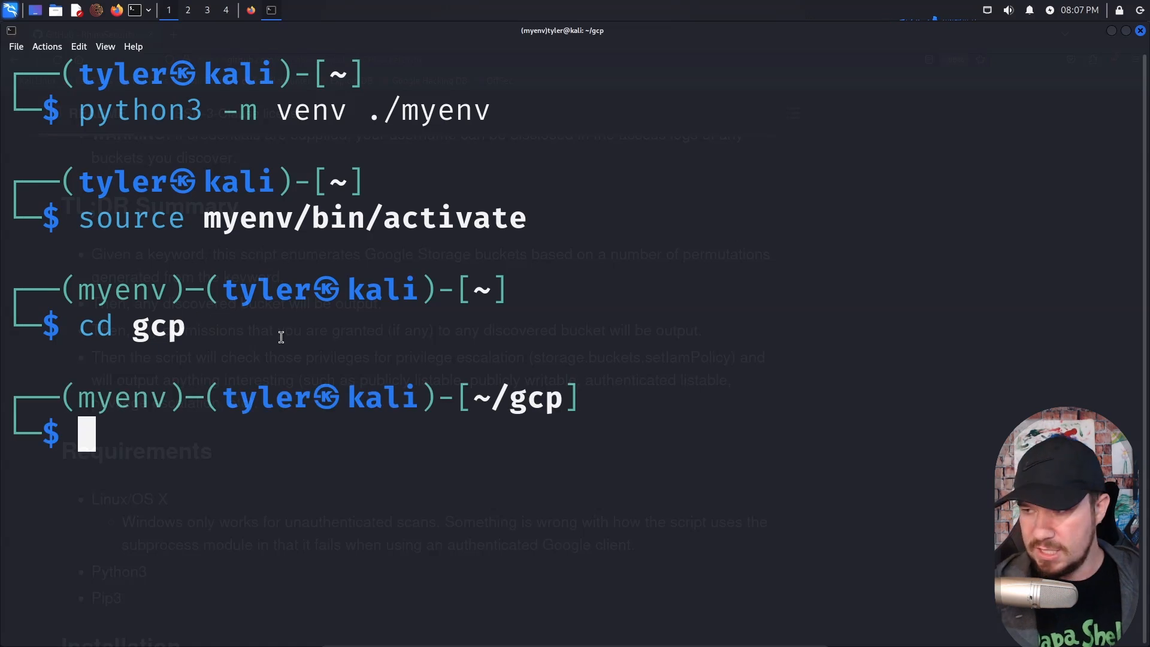
type("ls")
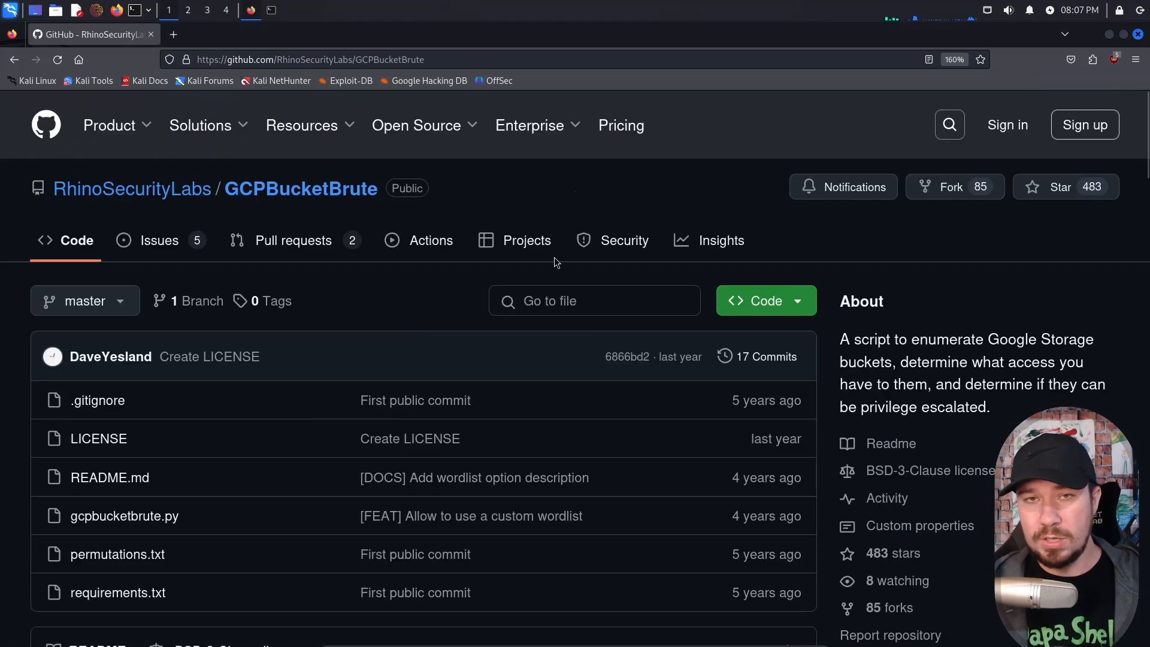
- Copy the repository's HTTPS clone address from GitHub's Code menu
left_click(766, 301)
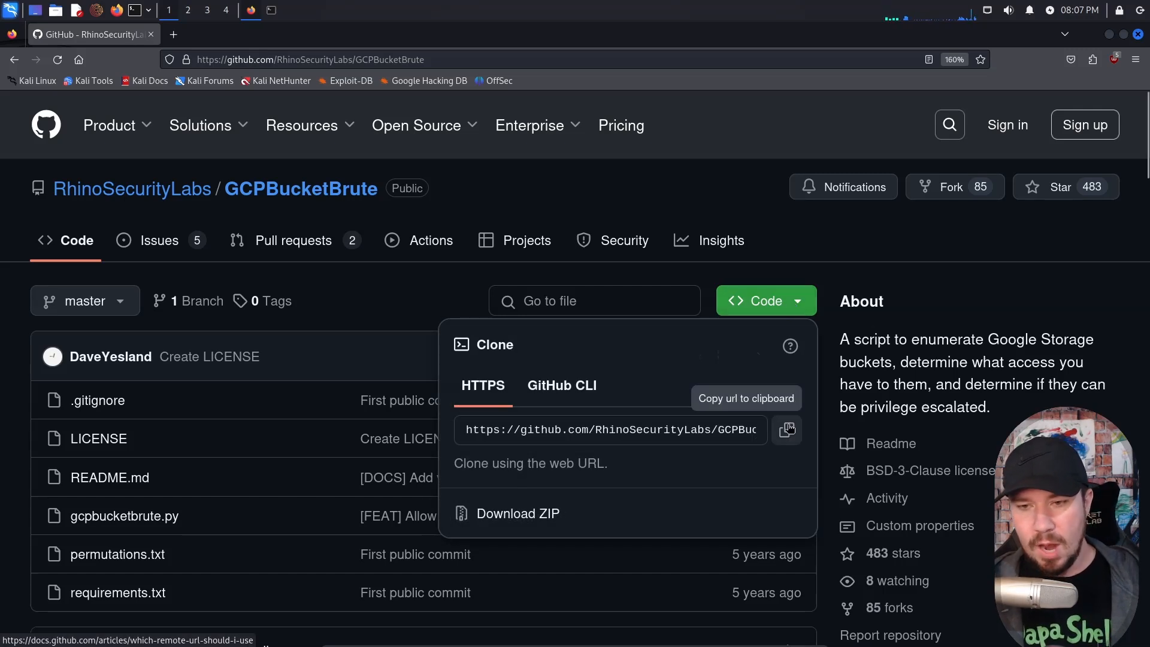
left_click(786, 428)
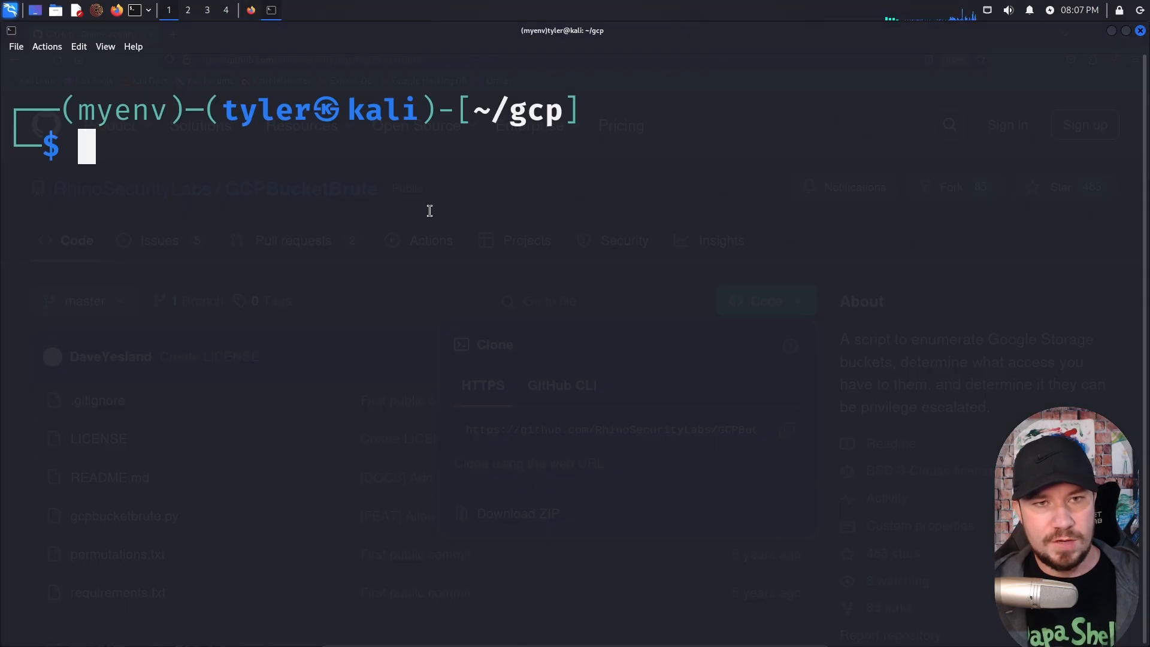
- Clone GCPBucketBrute with git and enter the GCPBucketBrute folder
type("git")
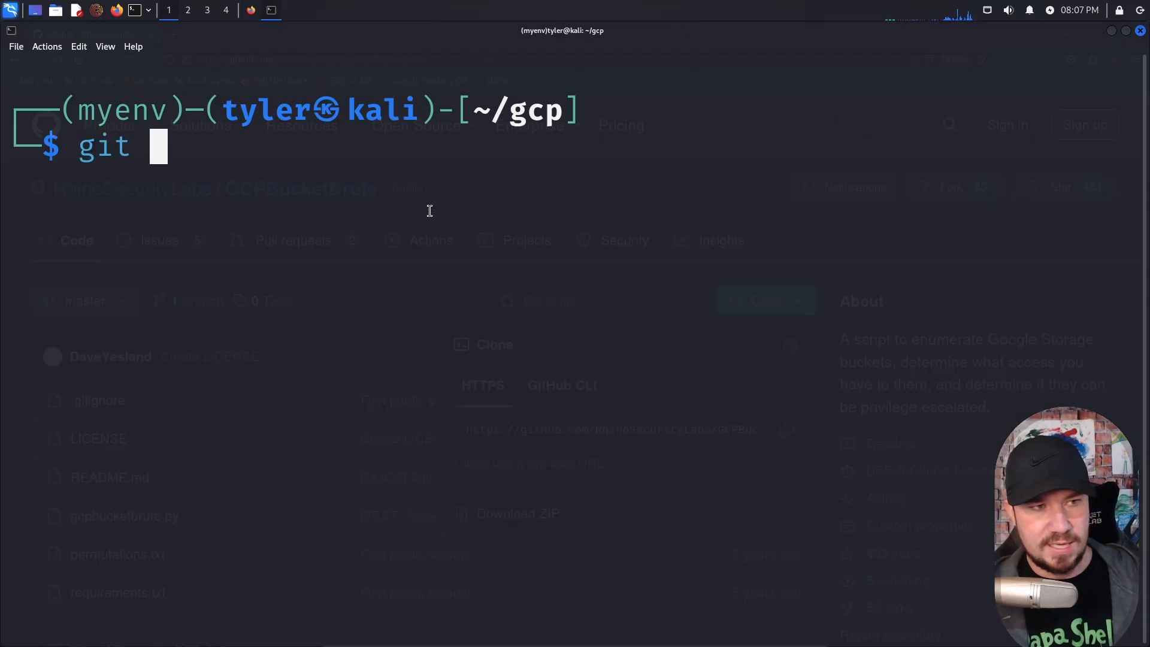
type("clone https://github.com/RhinoSecurityLabs/GCPBucketBrute.git")
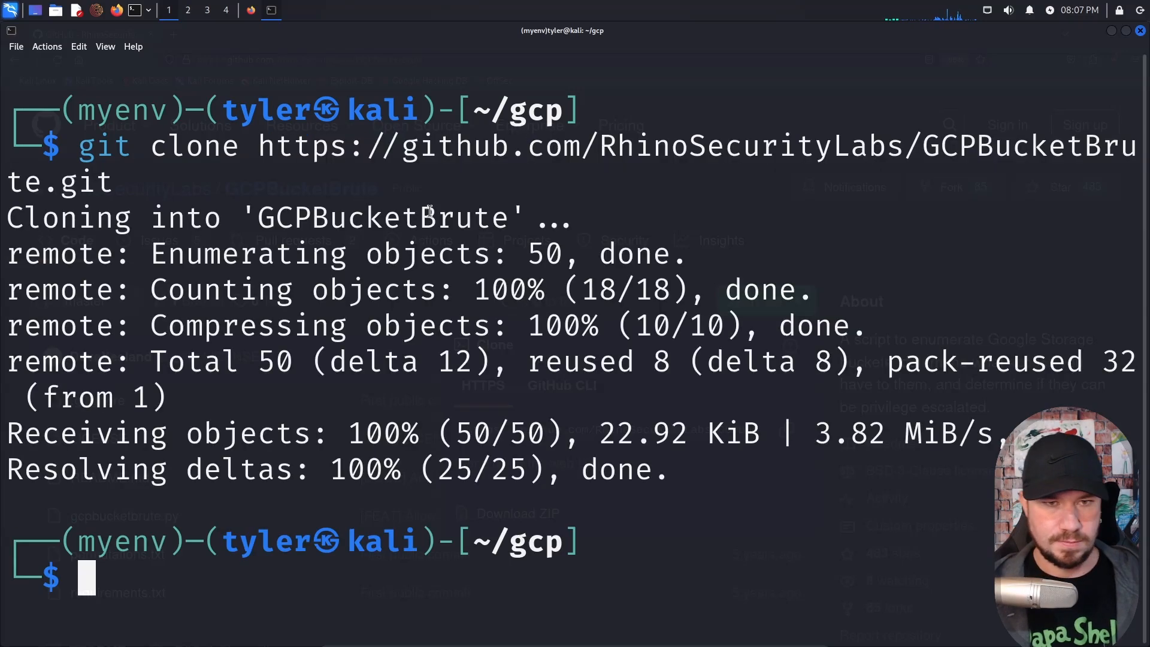
type("clear")
type("ls")
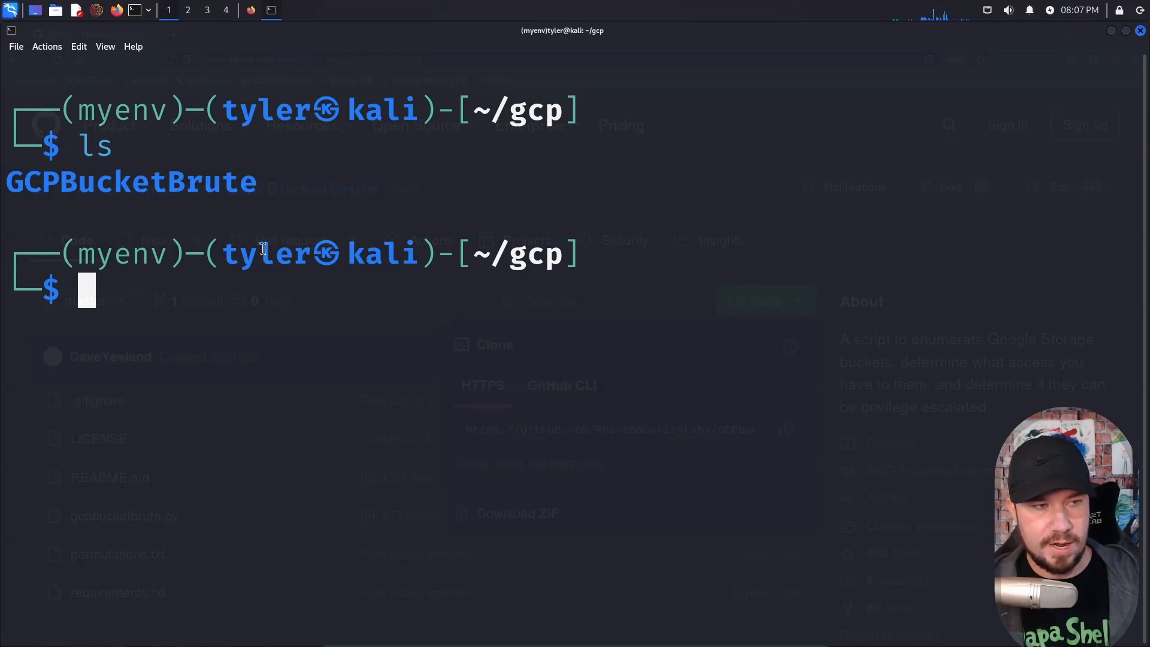
type("cd GCPBucketBrute/")
type("ls")
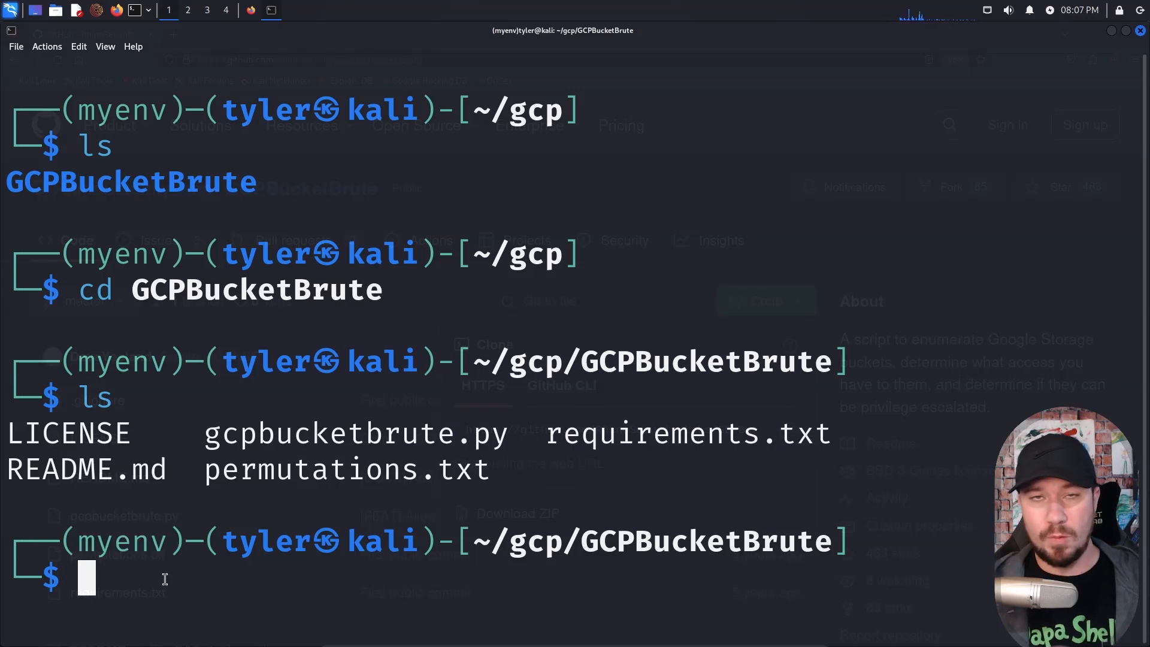
- Install the Python dependencies with pip3 install -r requirements.txt inside myenv
type("pip3")
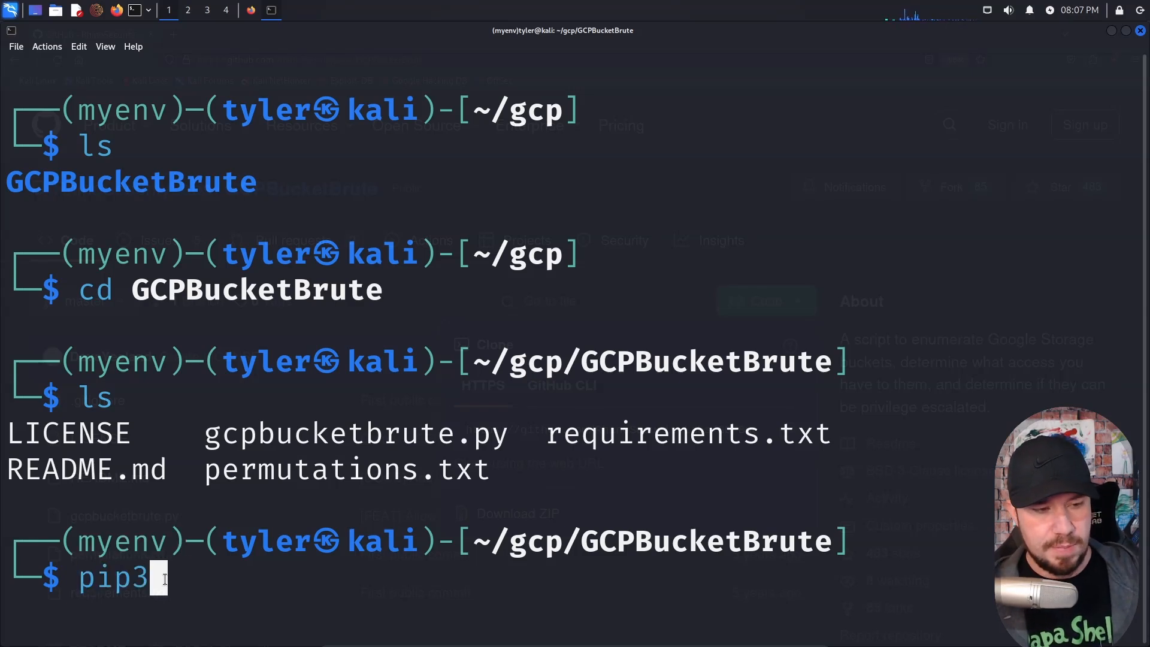
type("install -r re")
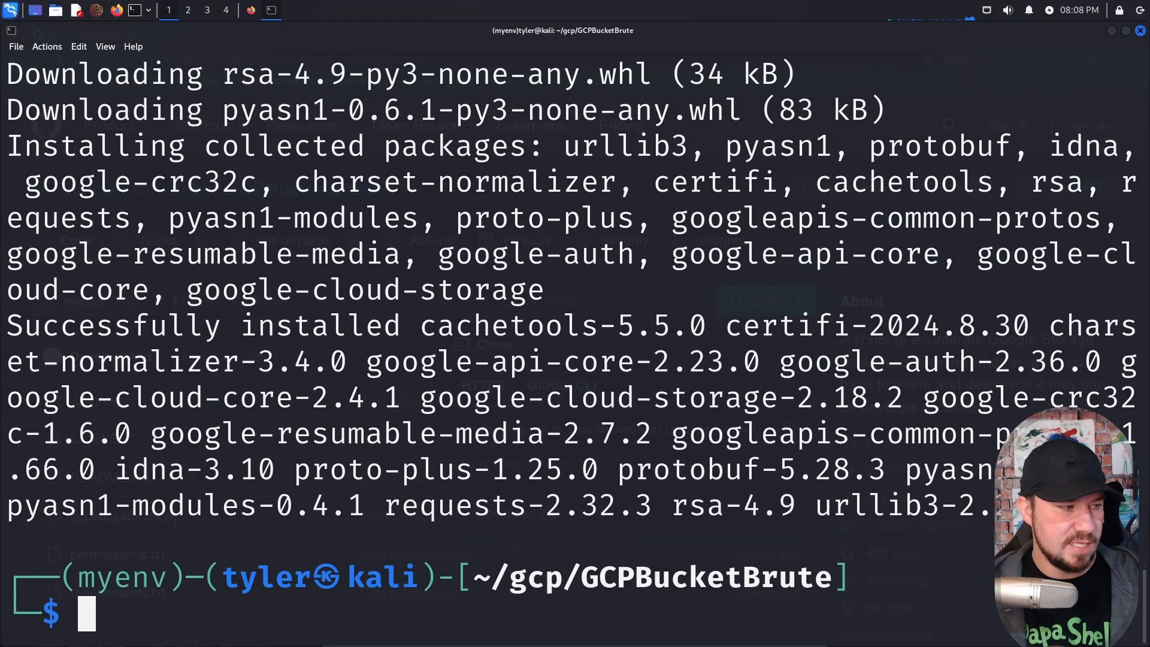
type("cd GCPBucketBrute")
type("ls")
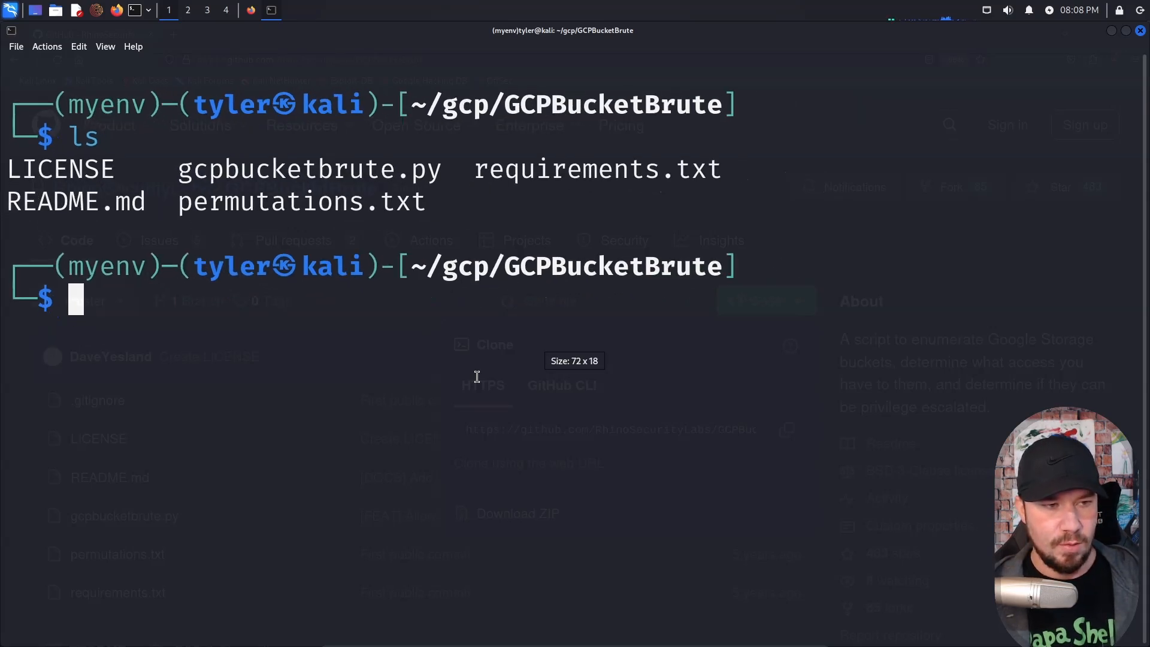
- Display gcpbucketbrute.py's help text and scroll through its keyword, wordlist, unauthenticated and output-file options
type("python3 -m venv ./myenv")
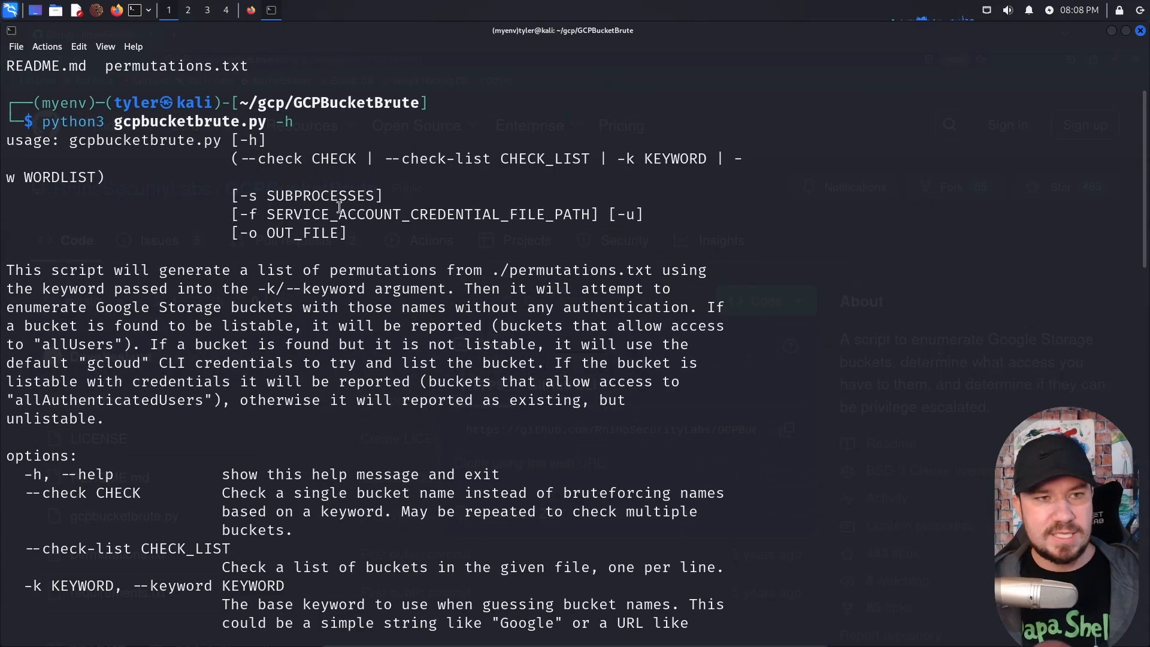
mouse_move(370, 279)
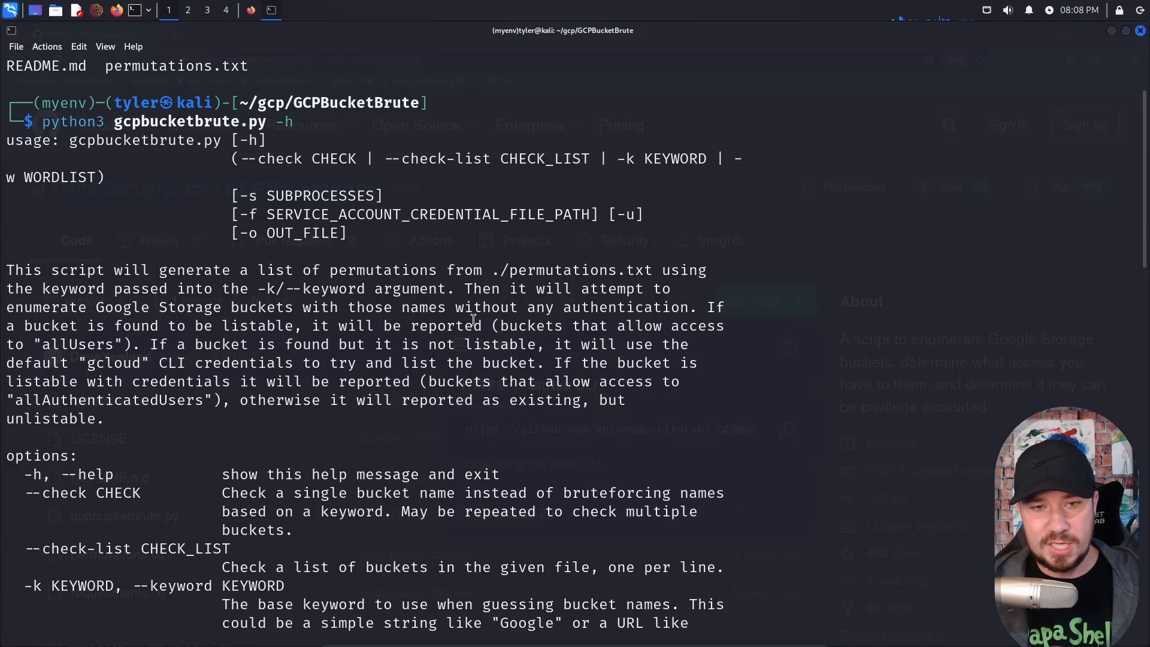
double_click(570, 308)
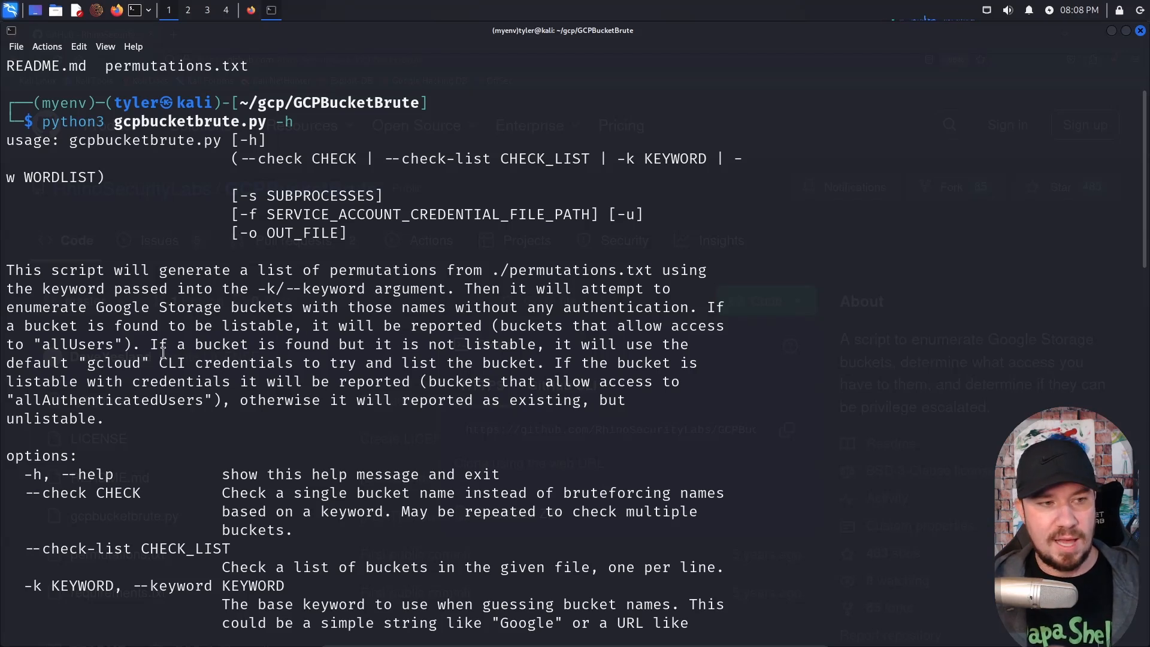
scroll("down", 3)
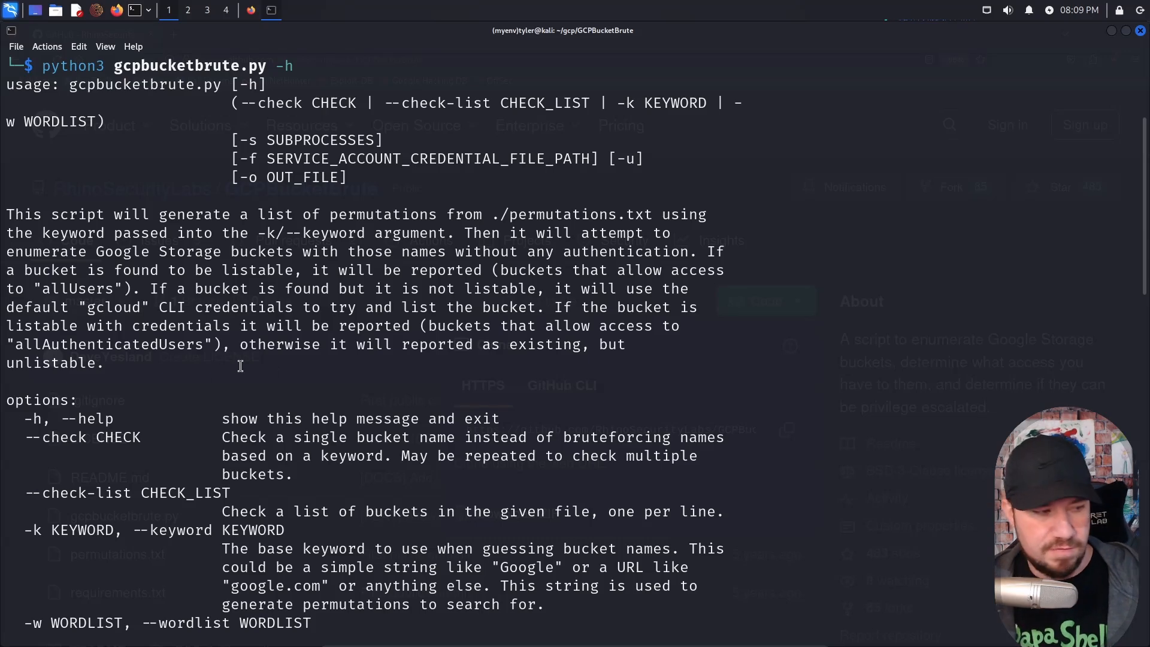
scroll("down", 3)
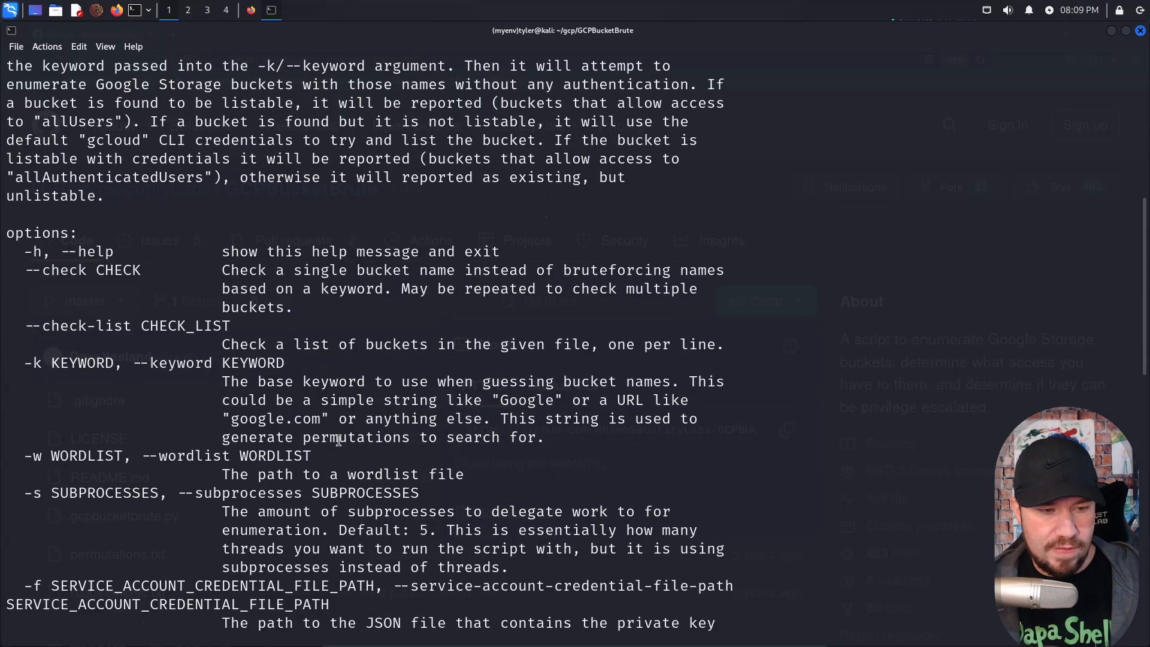
scroll("down", 3)
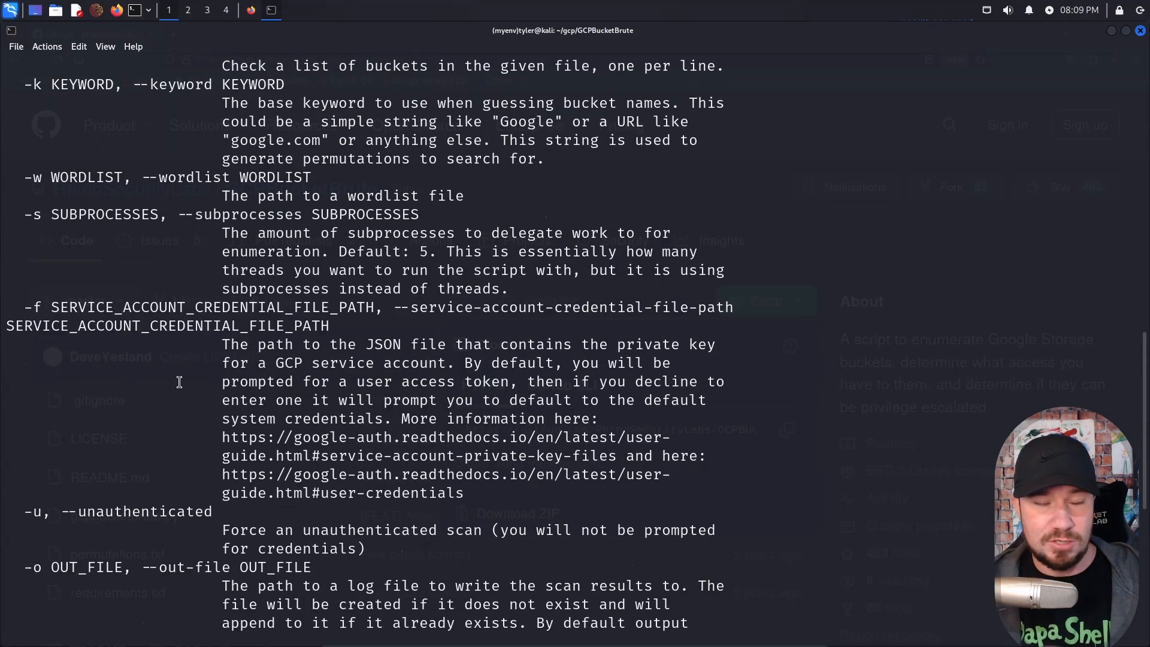
scroll("down", 3)
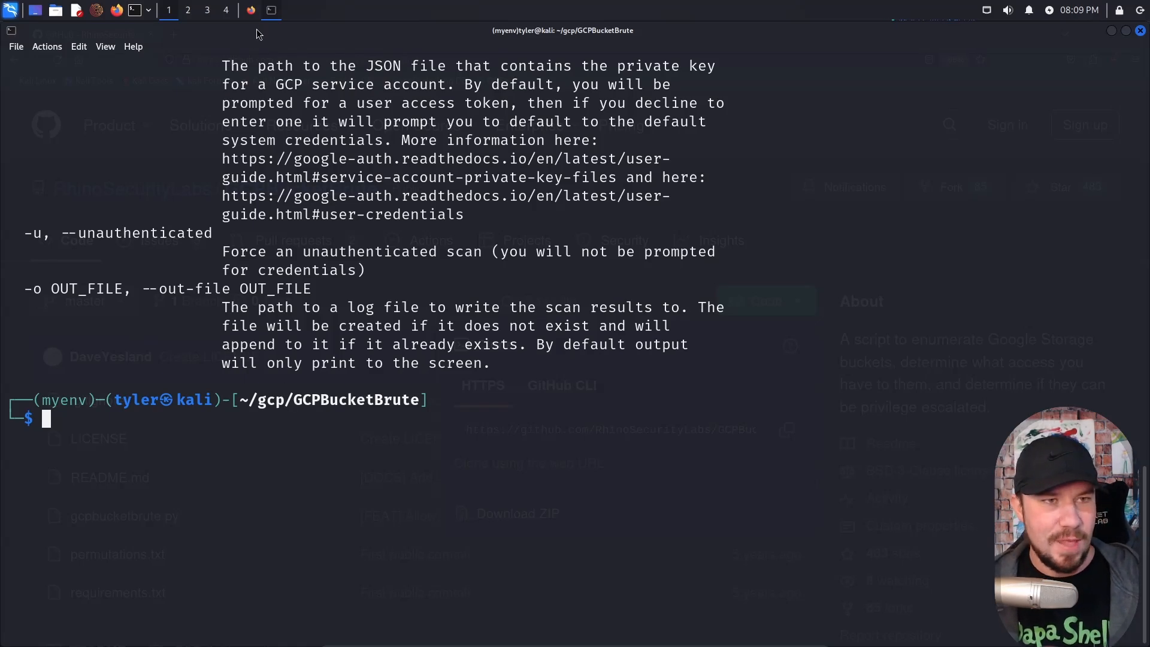
left_click(250, 9)
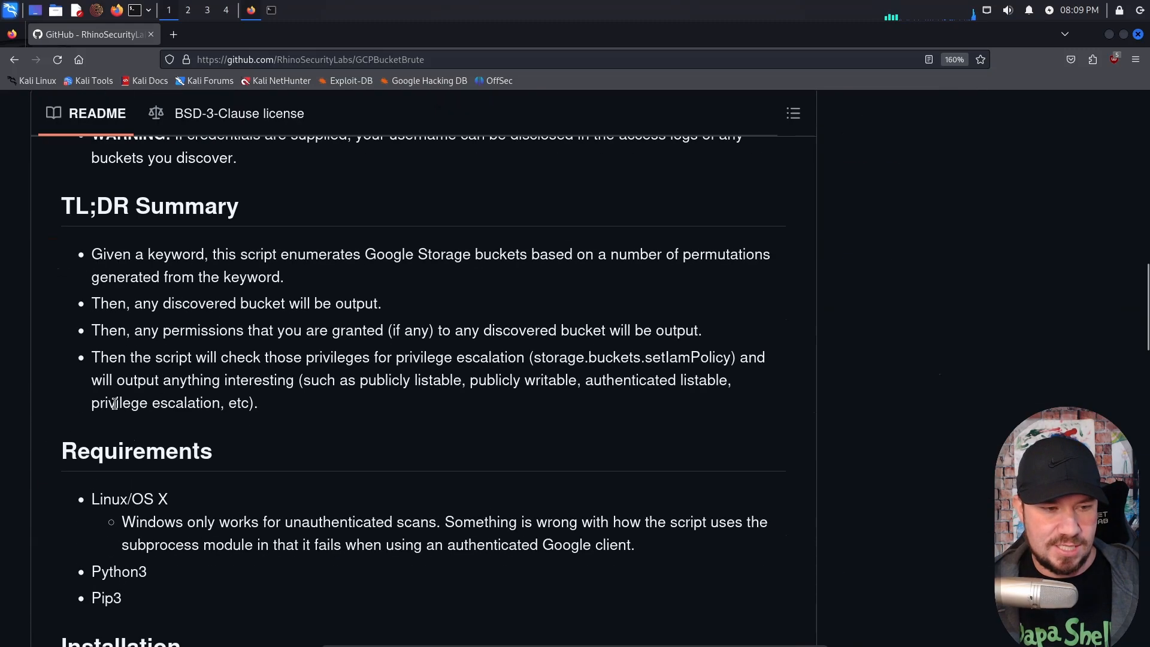
scroll("down", 3)
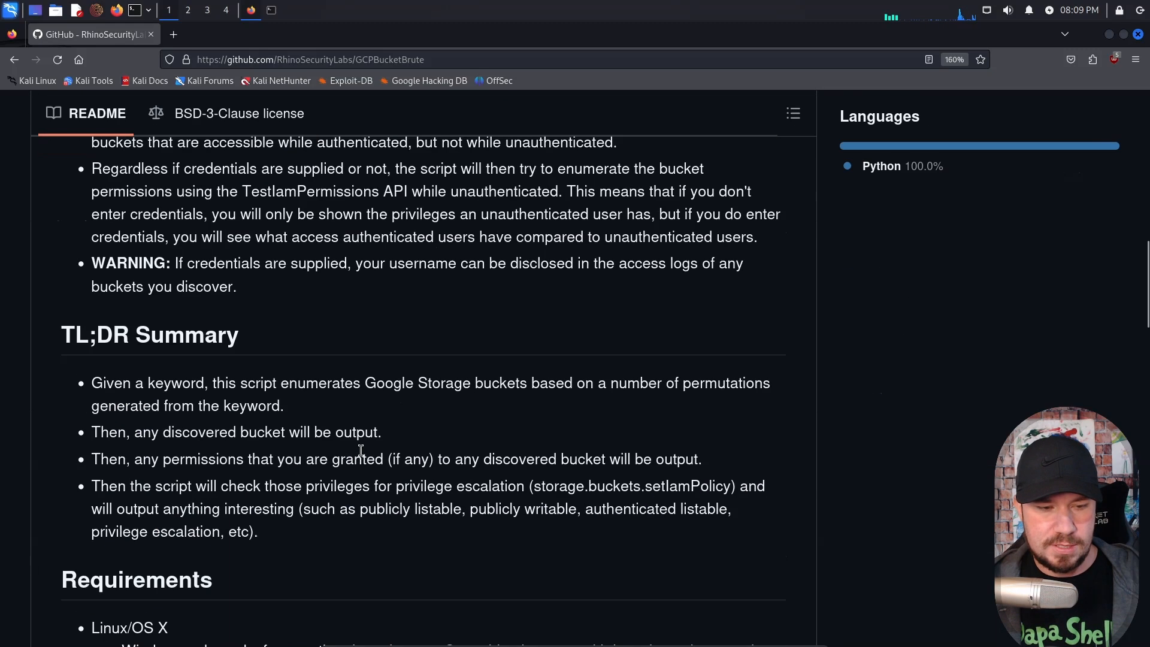
scroll("down", 3)
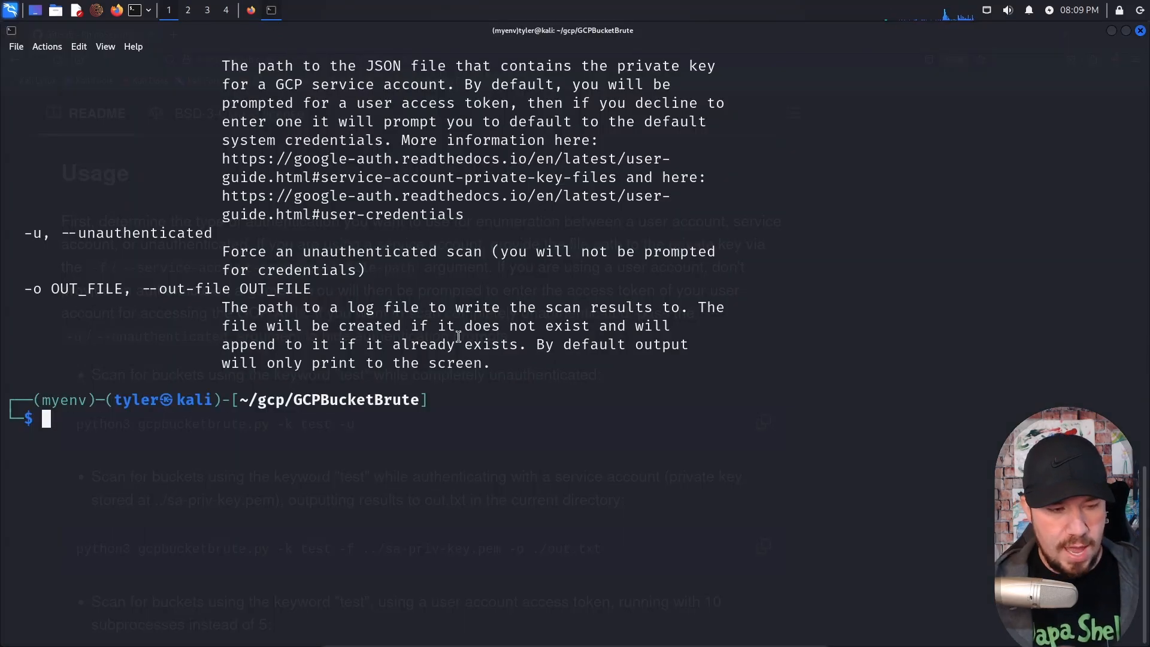
- Run python3 gcpbucketbrute.py -k test -u to start an unauthenticated scan for keyword 'test'
type("python3 gcpbucketbrute.py -h")
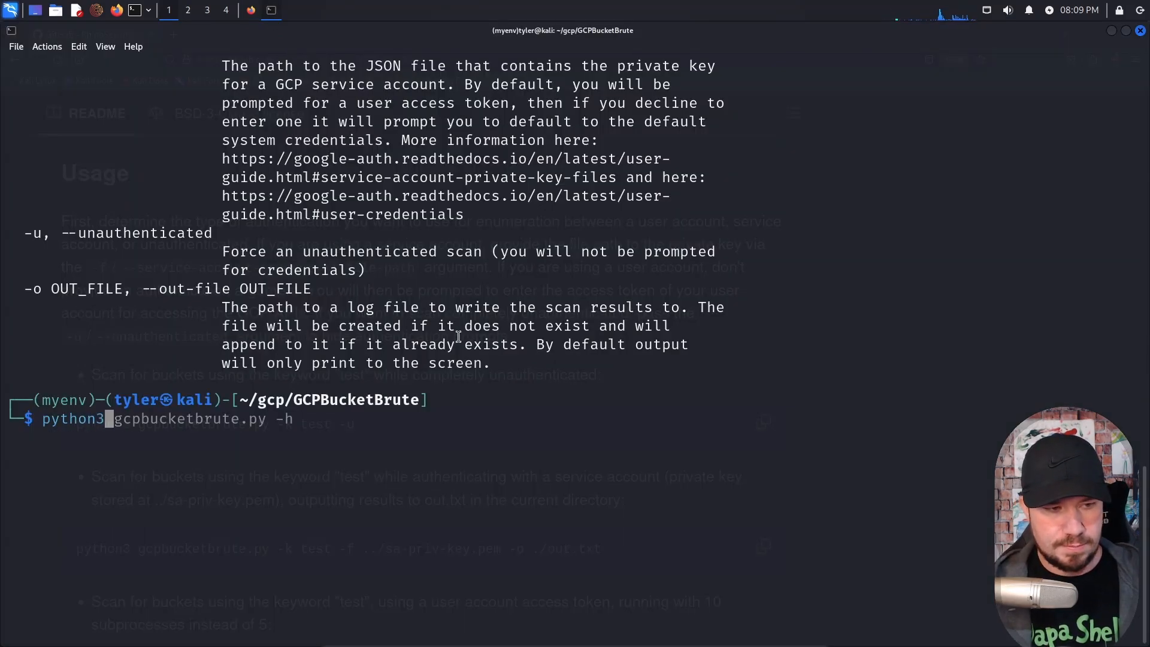
type("-k t")
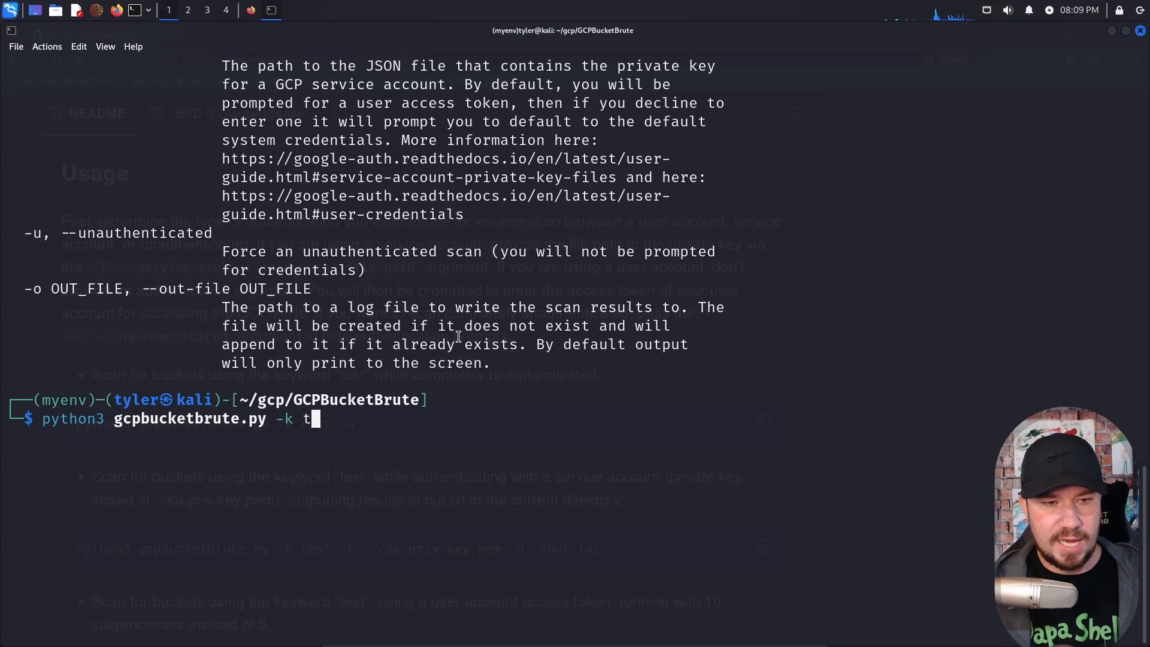
type("est -u")
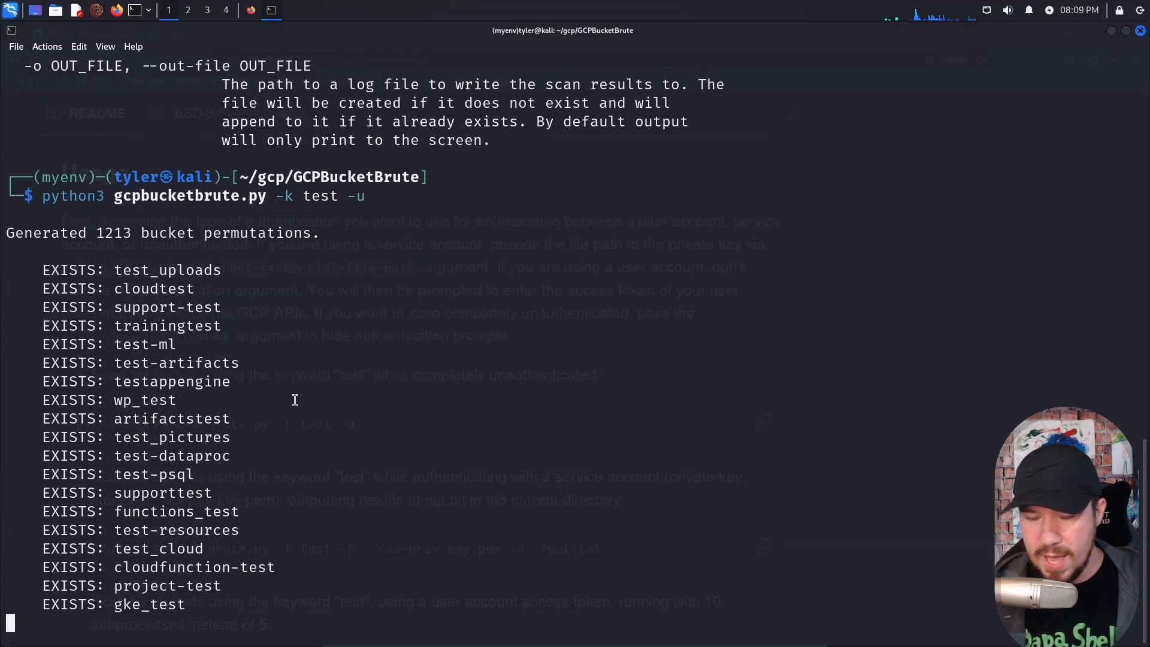
scroll("down", 3)
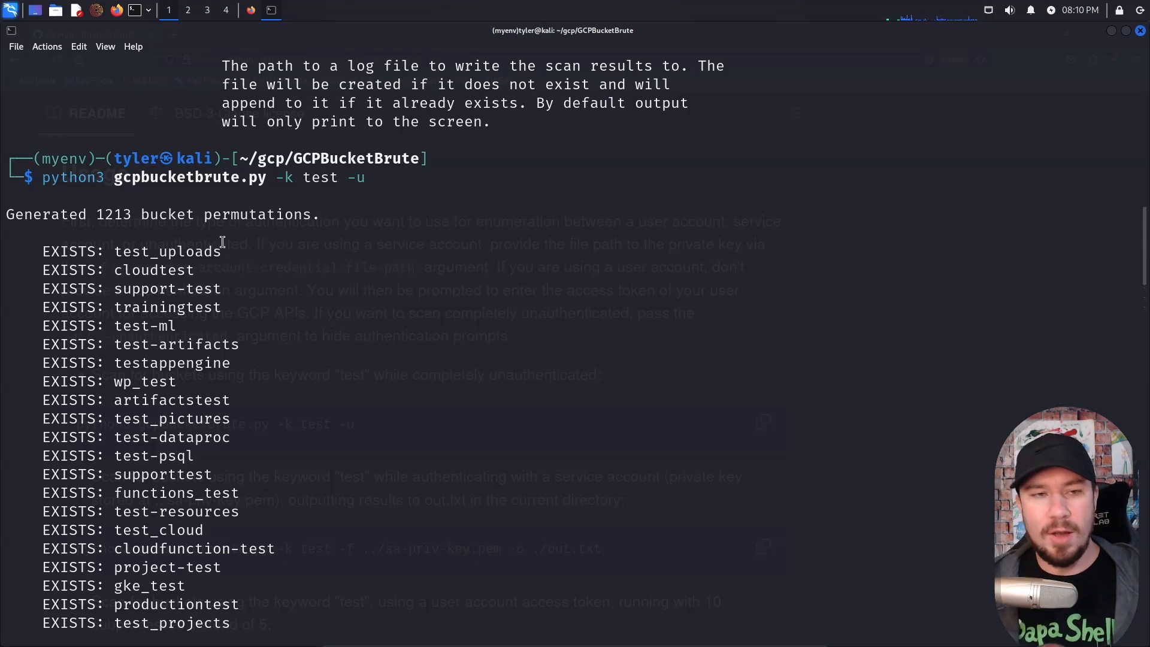
- Scroll through the scan results listing existing and publicly readable buckets such as test_internal
double_click(320, 178)
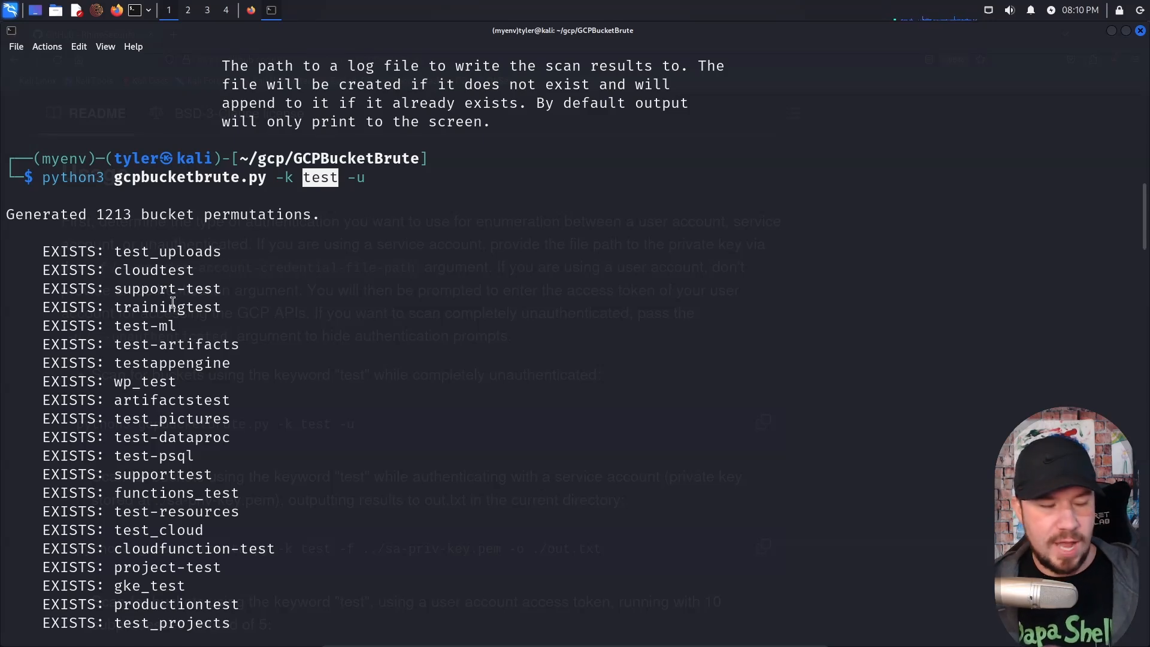
scroll("down", 3)
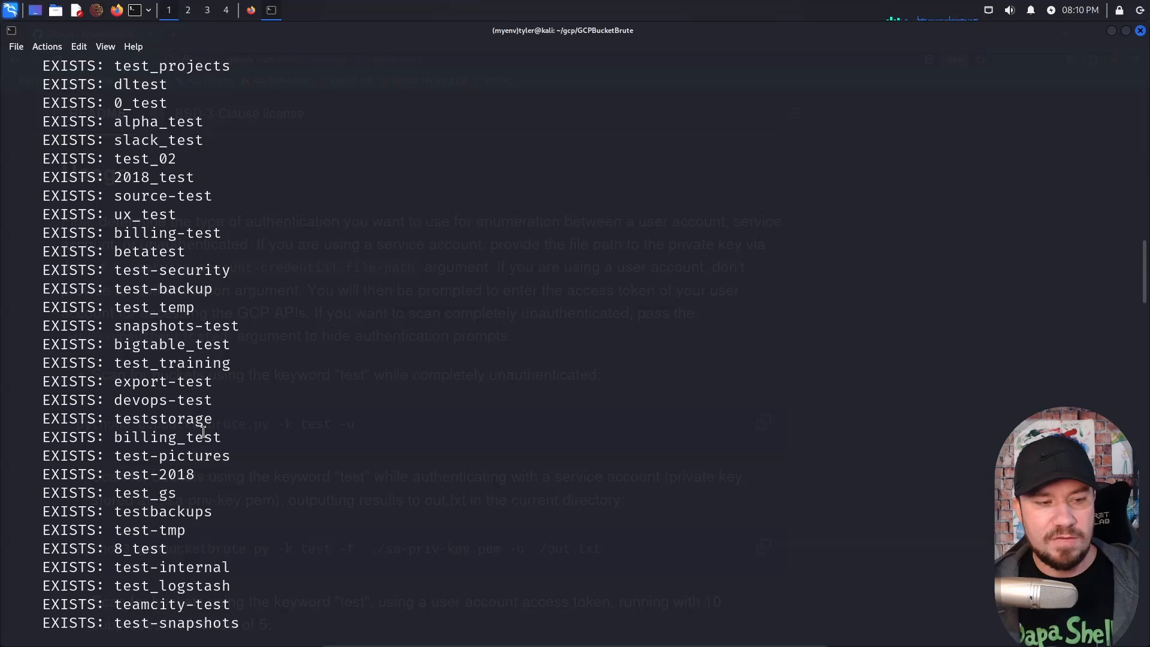
scroll("down", 3)
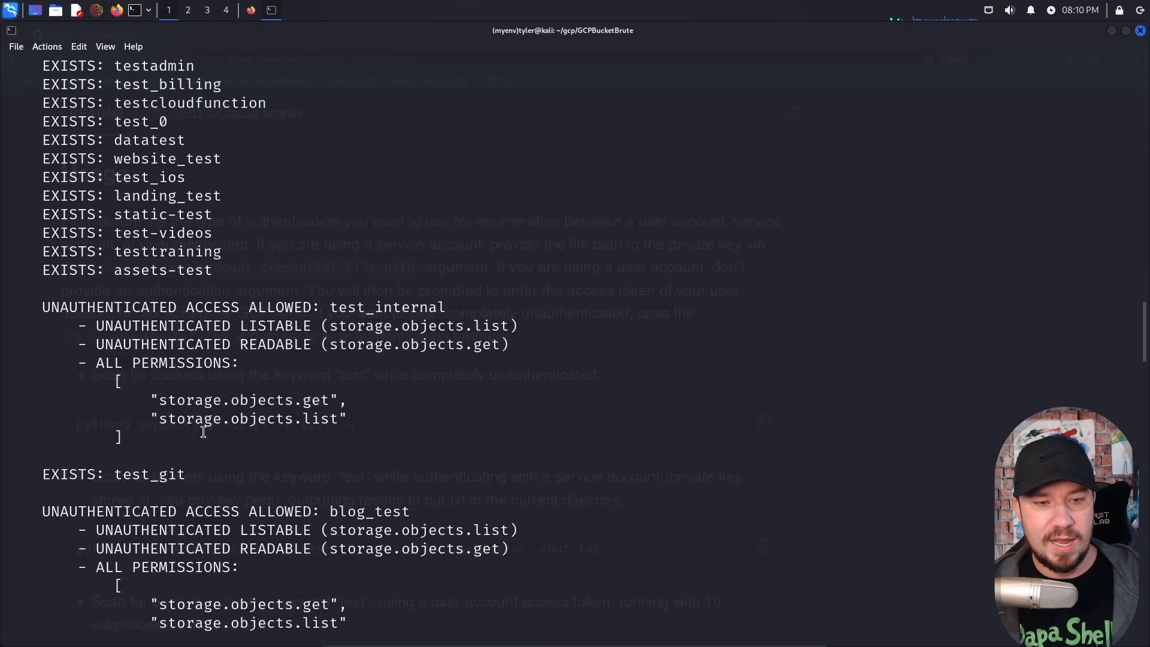
scroll("down", 3)
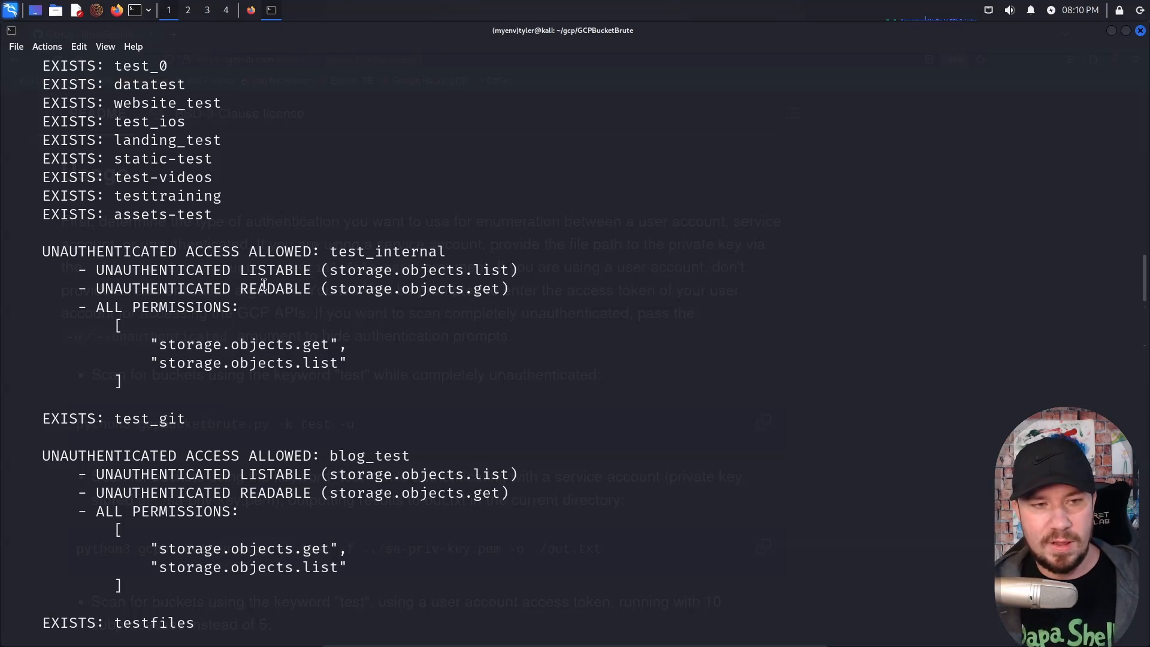
scroll("down", 3)
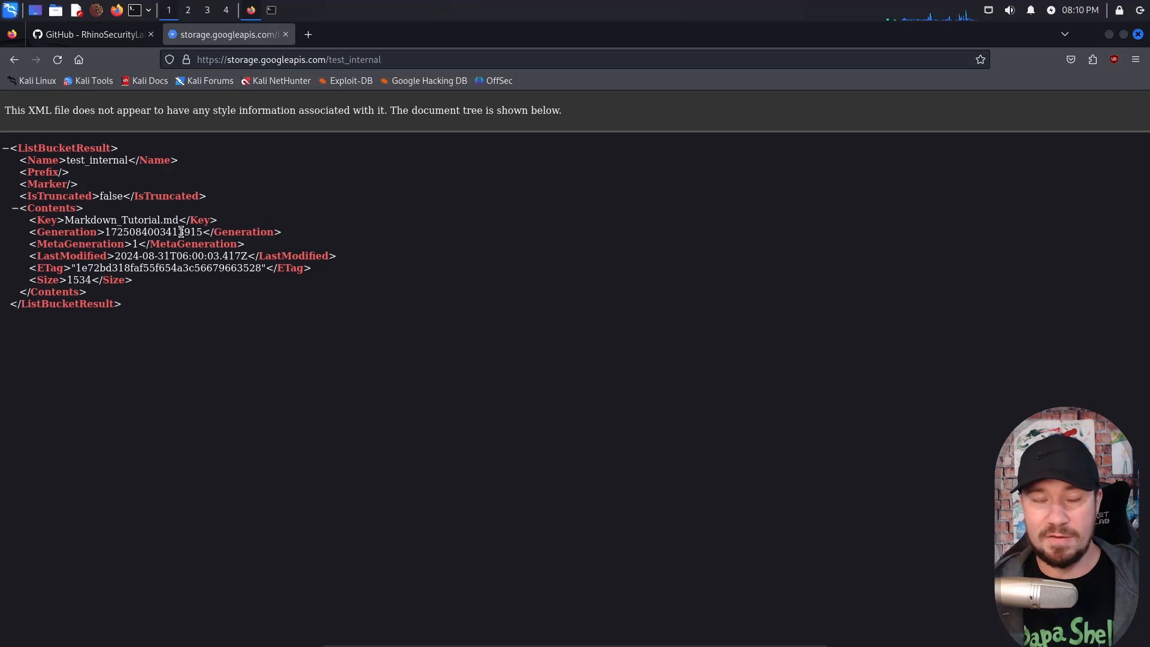
- Select Markdown_Tutorial.md in test_internal's listing and request it from storage.googleapis.com
double_click(122, 220)
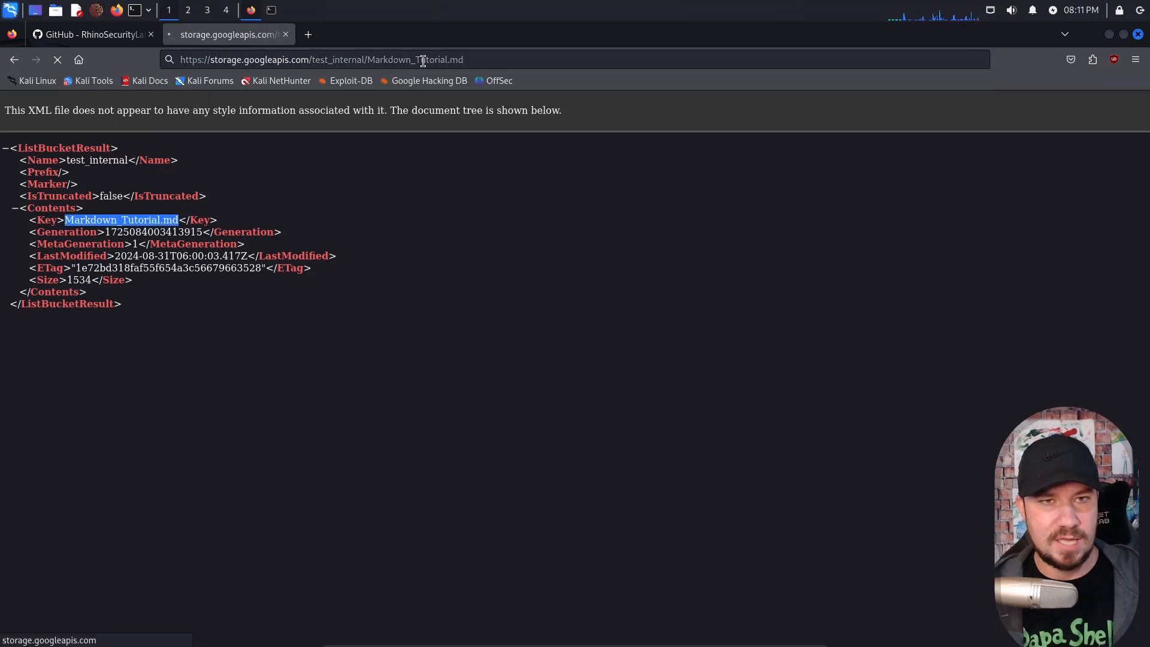
left_click(1070, 59)
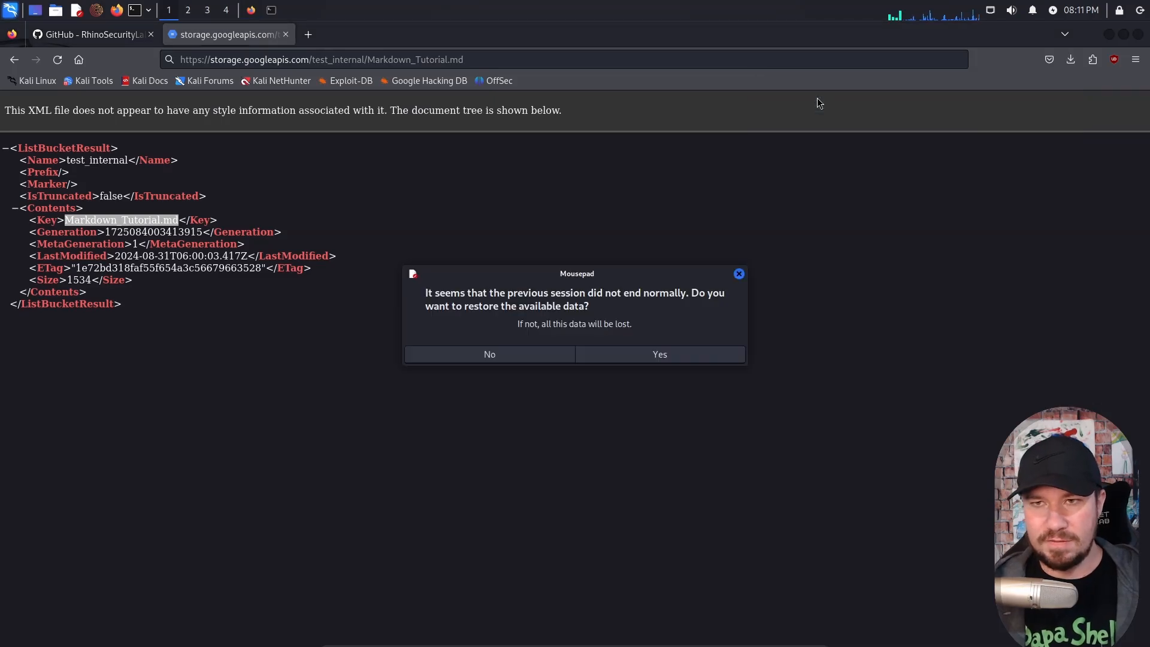
- Dismiss Mousepad's restore-session prompt and read through the downloaded Markdown_Tutorial.md
left_click(657, 354)
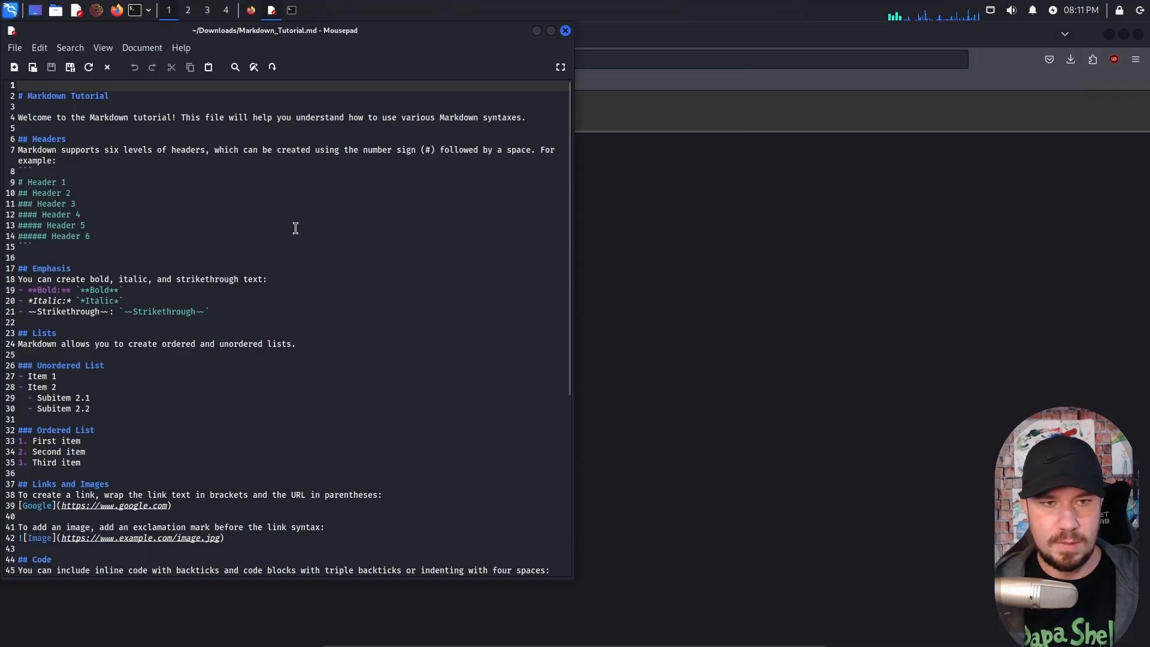
scroll("down", 3)
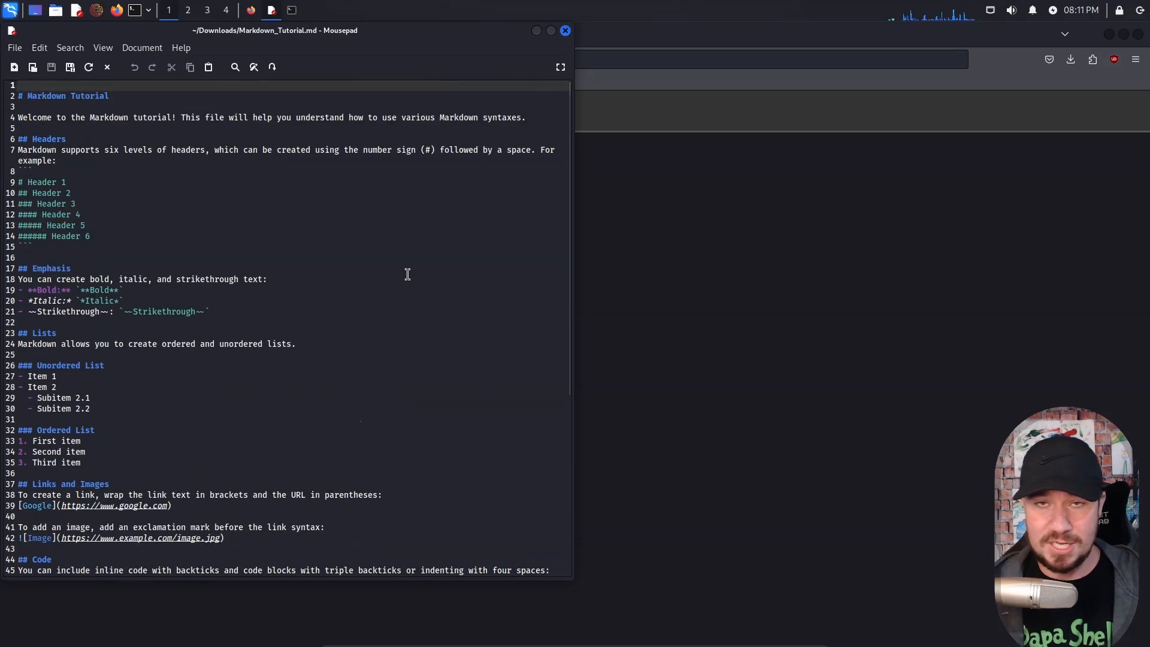
scroll("down", 3)
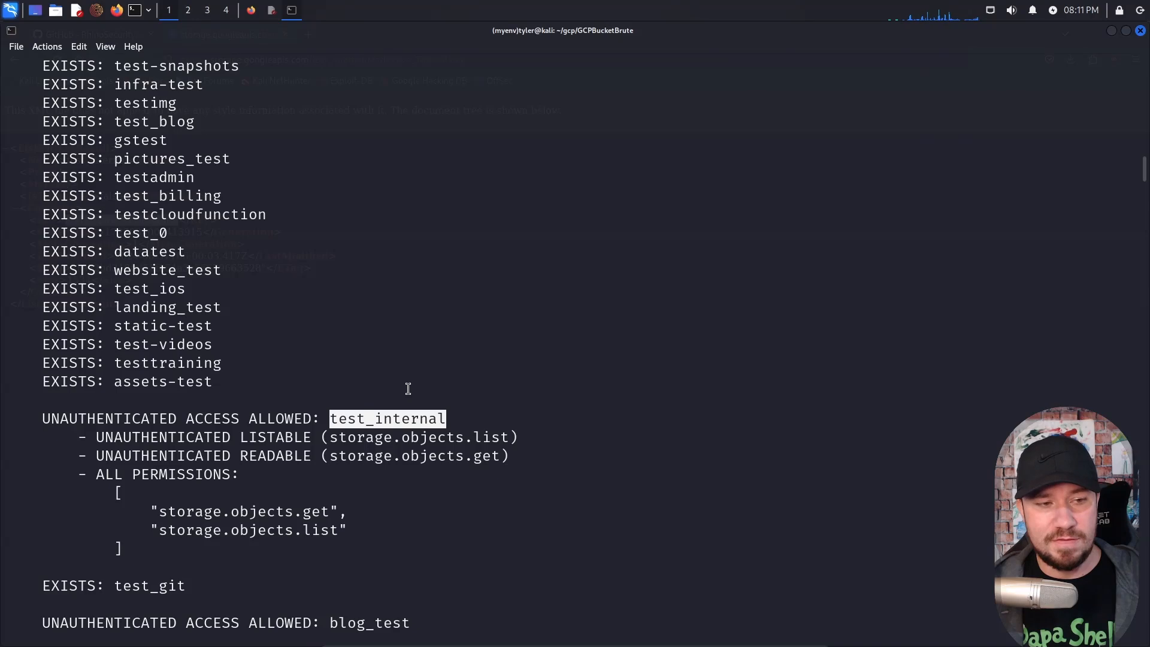
scroll("down", 3)
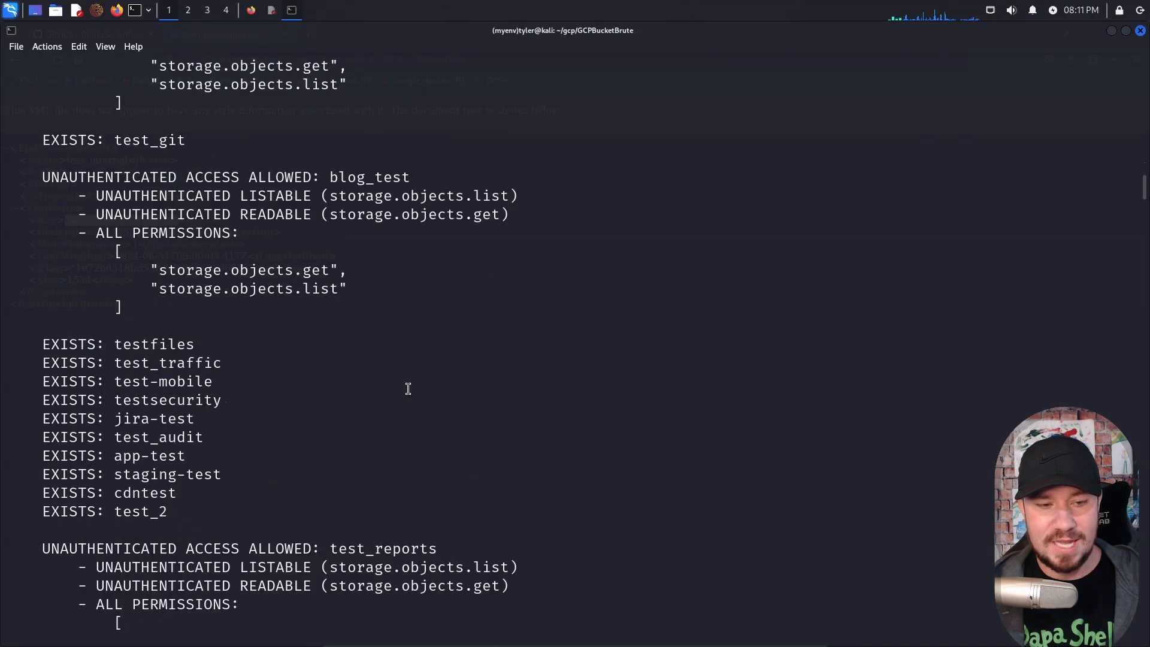
scroll("down", 3)
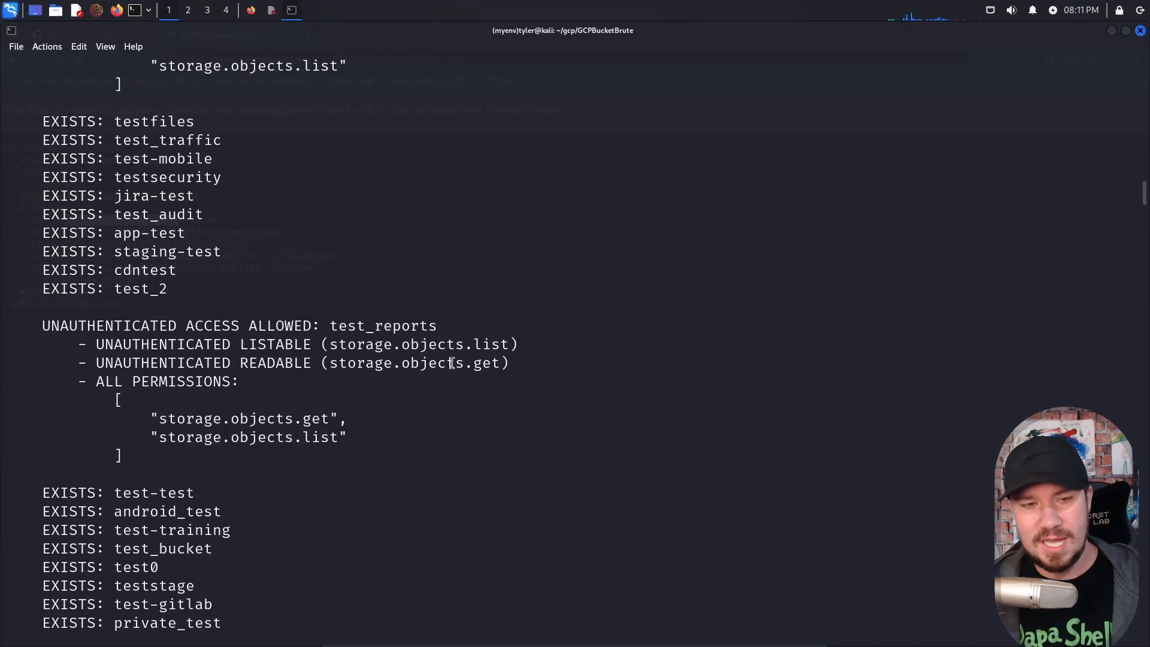
scroll("down", 3)
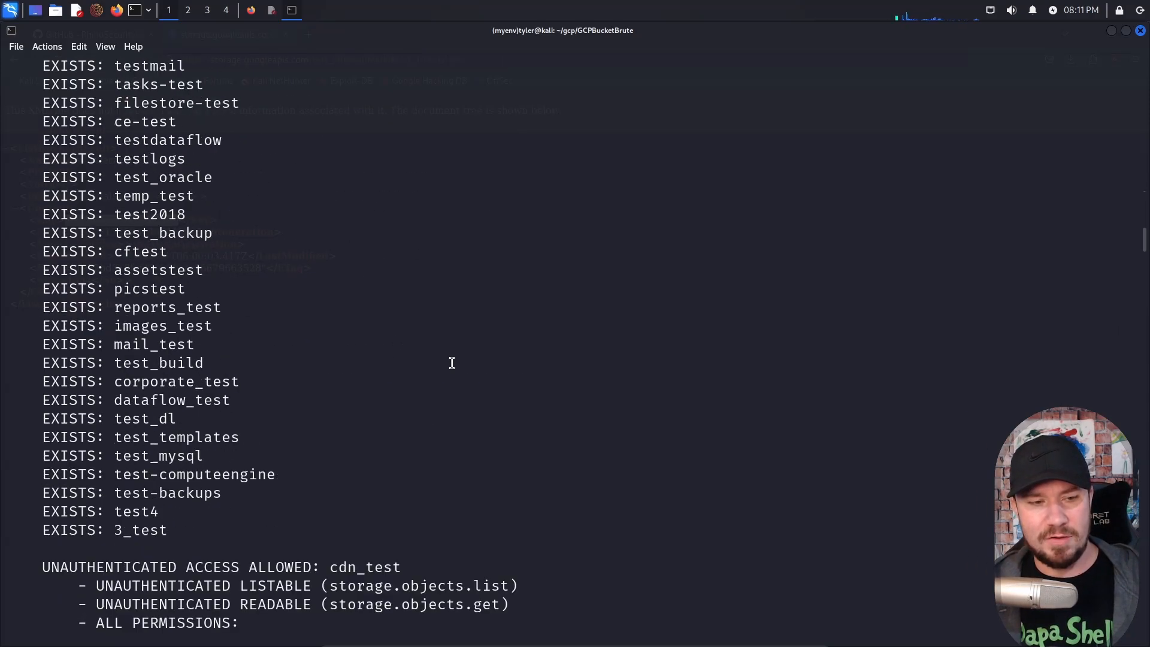